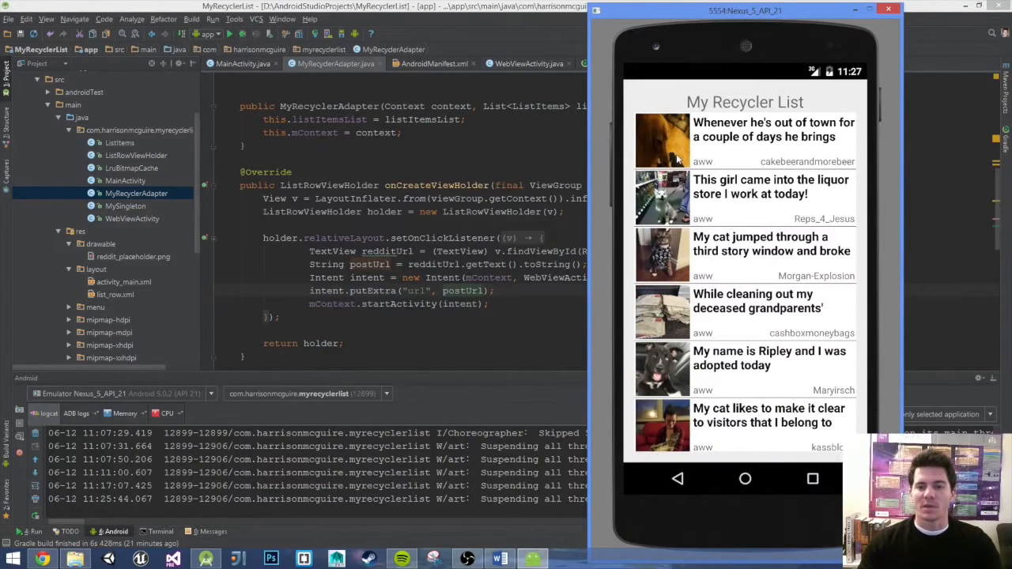
Scroll the emulator's Reddit post list, then go back from the opened post.
{"action": "scroll", "scroll_direction": "down", "scroll_amount": 3}
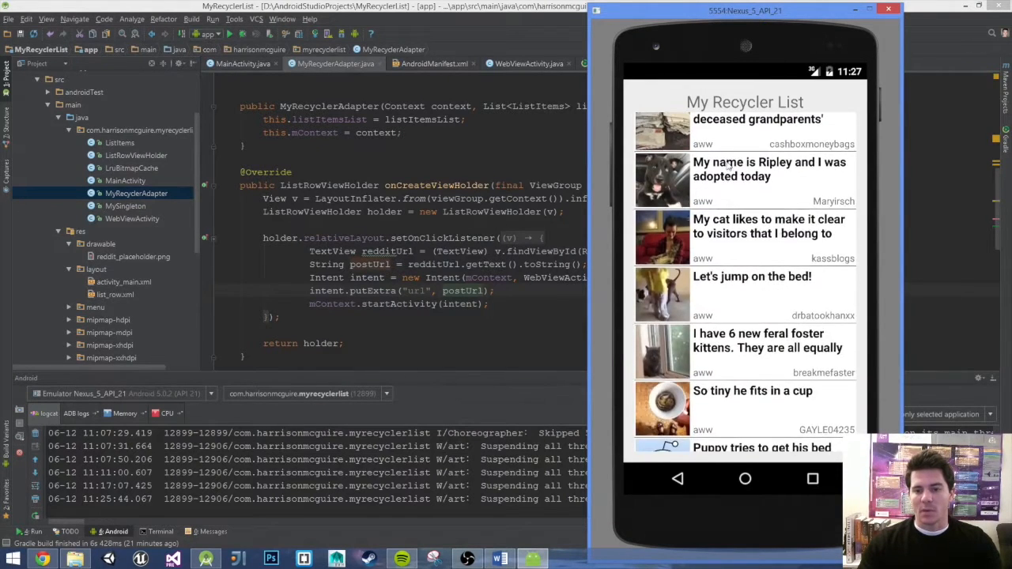
{"action": "scroll", "scroll_direction": "up", "scroll_amount": 3}
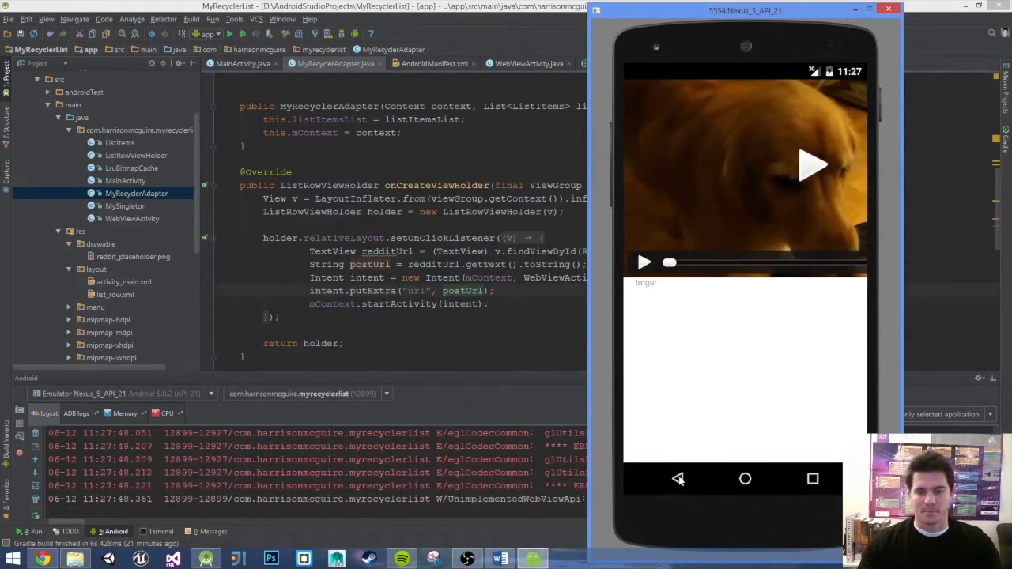
{"action": "left_click", "coordinate": [677, 478]}
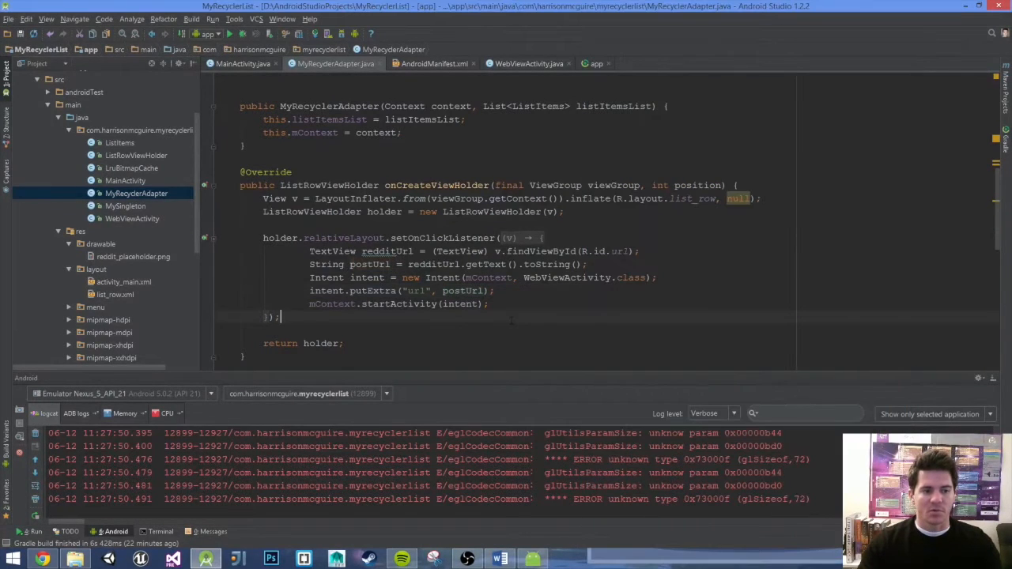
Create a drawable resource file named 'selector' in the res/drawable folder.
{"action": "left_click", "coordinate": [101, 244]}
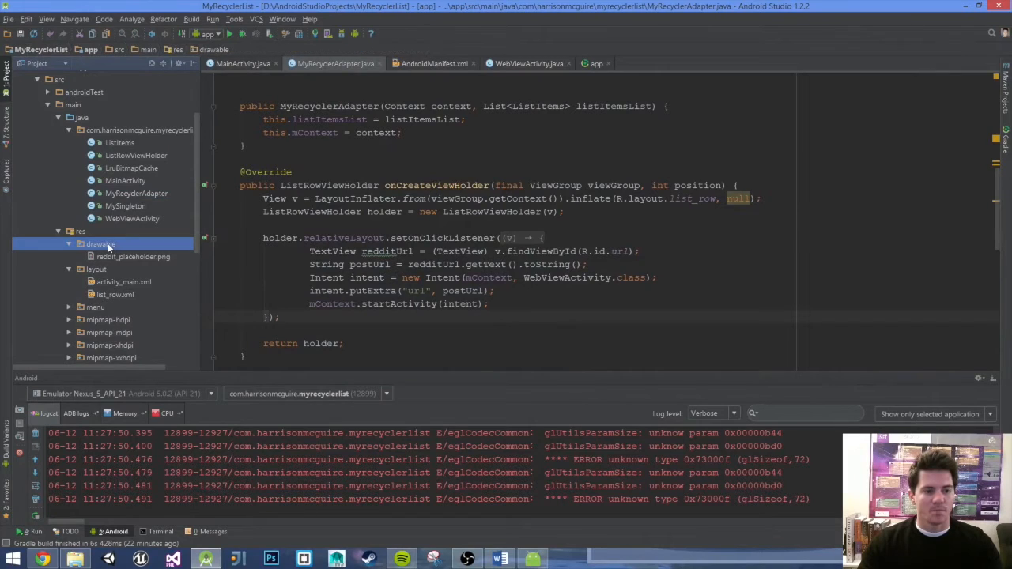
{"action": "right_click", "coordinate": [100, 244]}
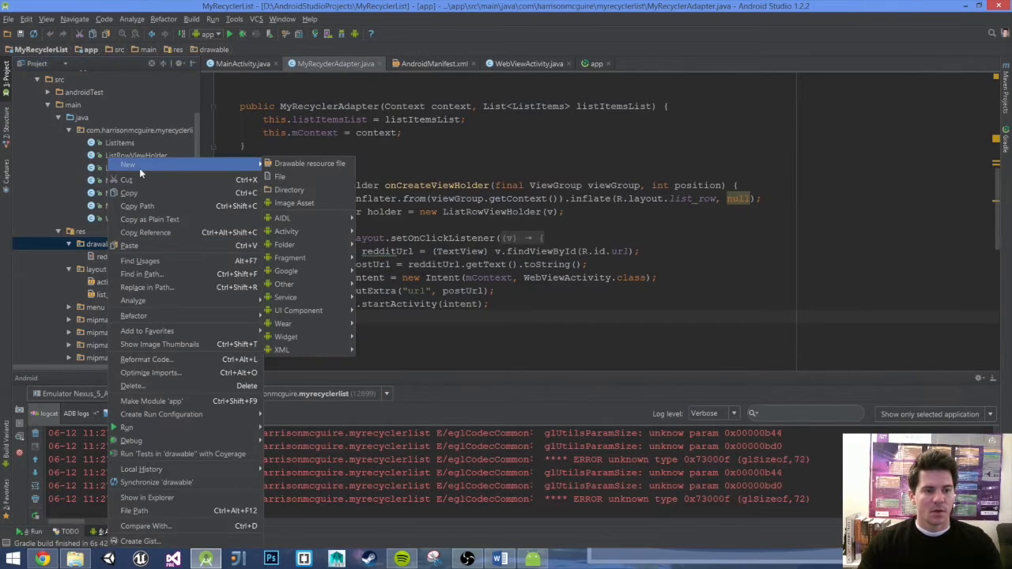
{"action": "mouse_move", "coordinate": [309, 163]}
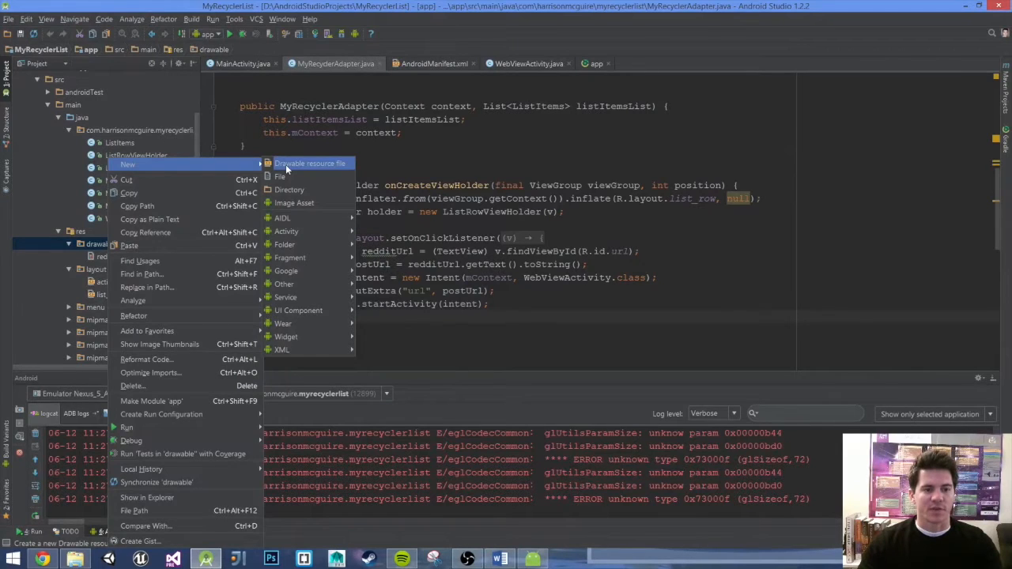
{"action": "left_click", "coordinate": [309, 163]}
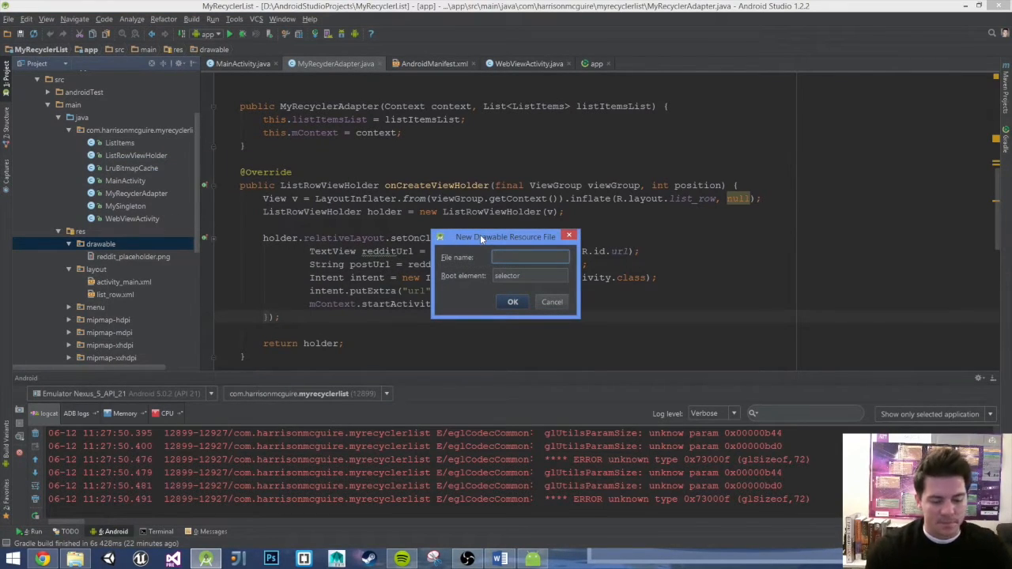
{"action": "type", "text": "seled"}
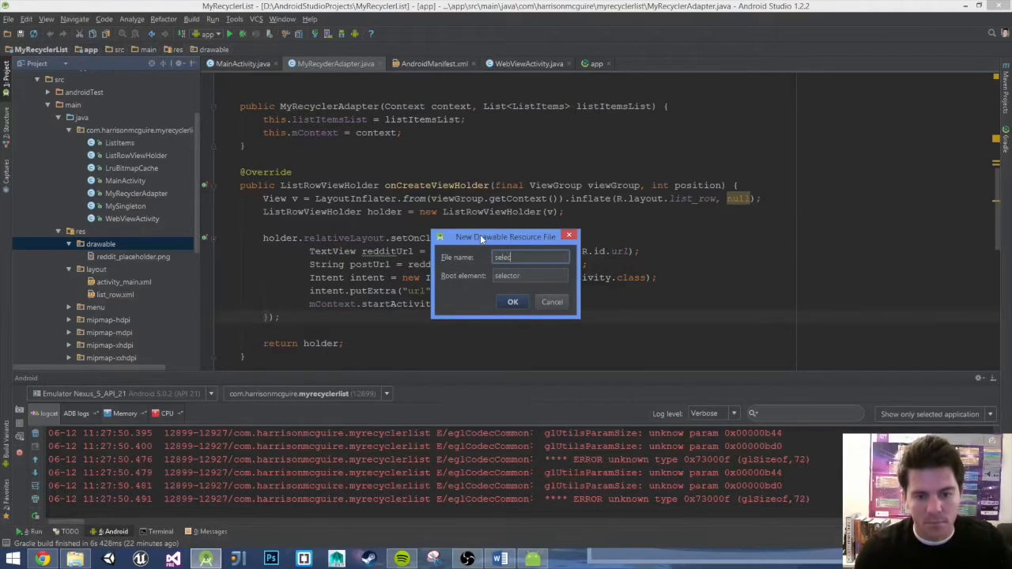
{"action": "type", "text": "tor"}
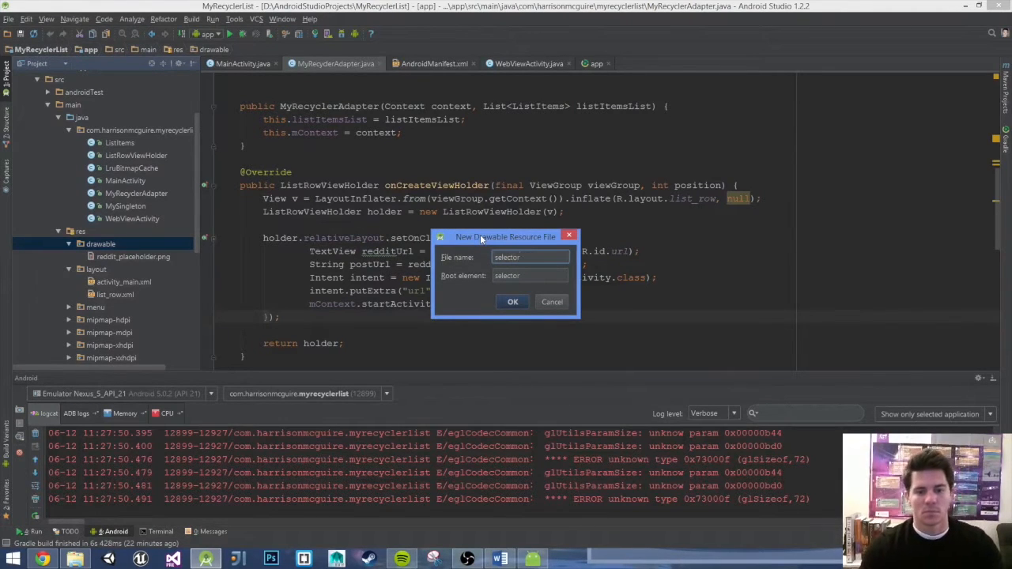
{"action": "left_click", "coordinate": [512, 301]}
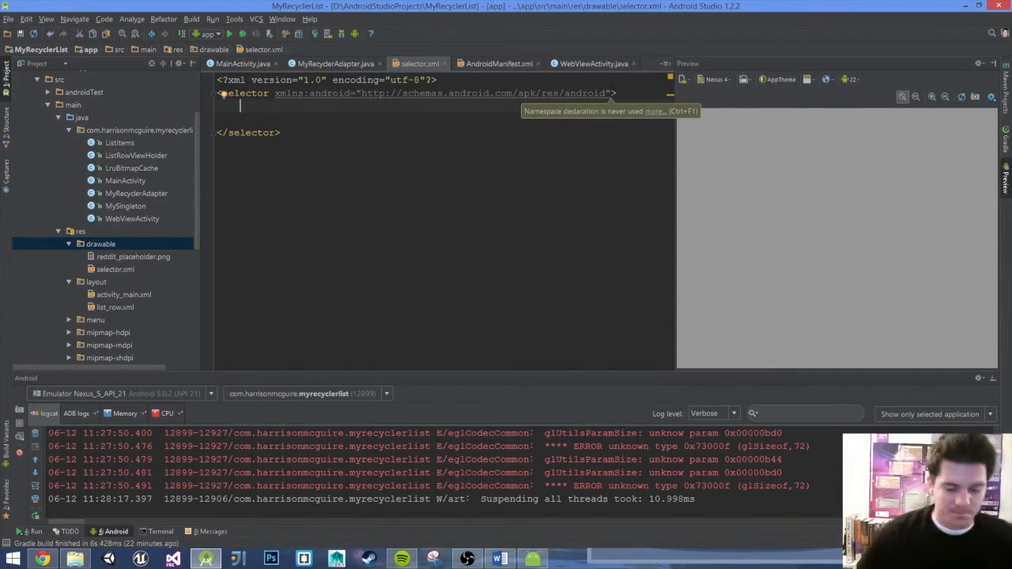
Add an item with android:state_pressed="true" containing a shape to selector.xml.
{"action": "type", "text": "<item android"}
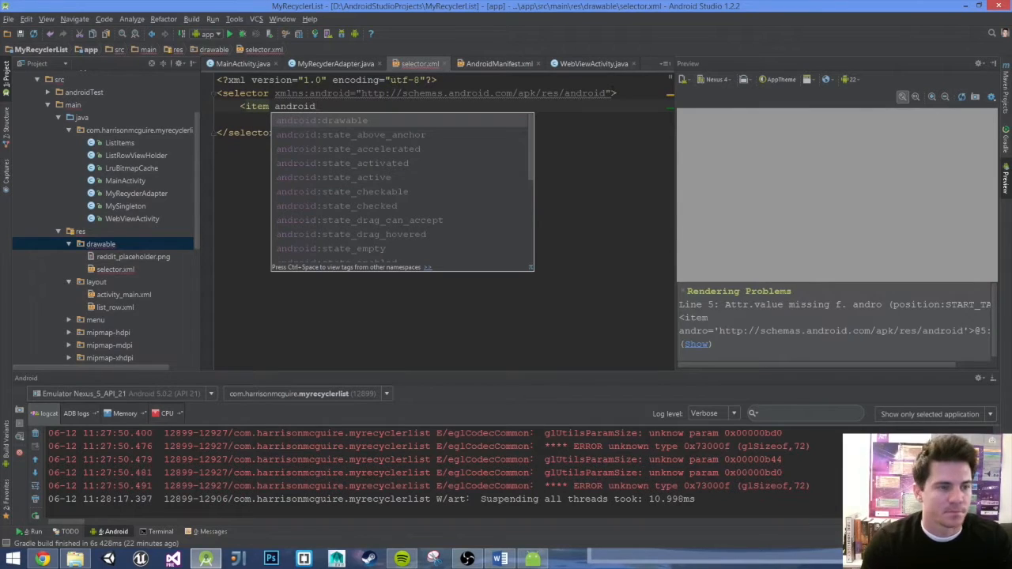
{"action": "type", "text": "state"}
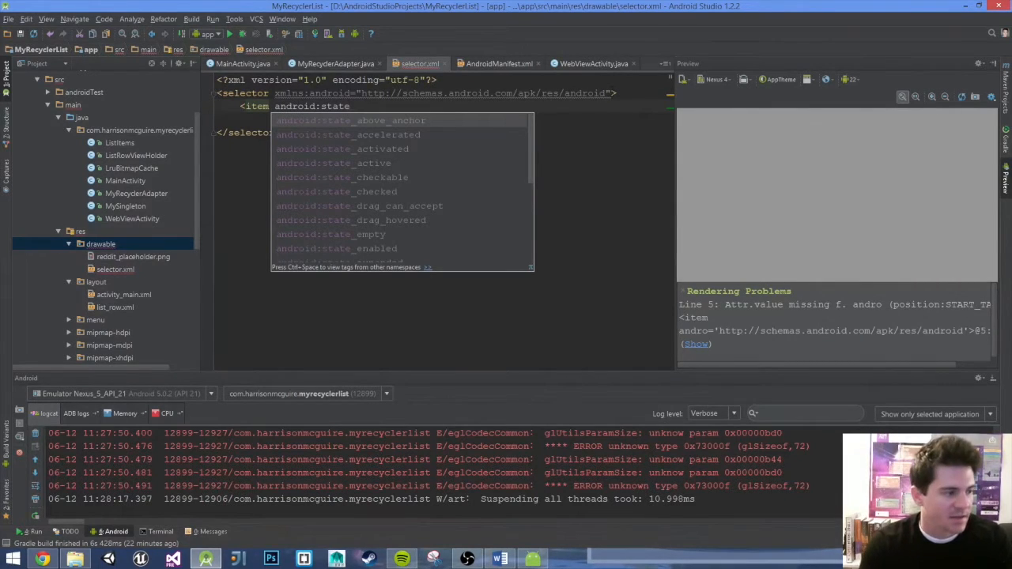
{"action": "type", "text": "_pre"}
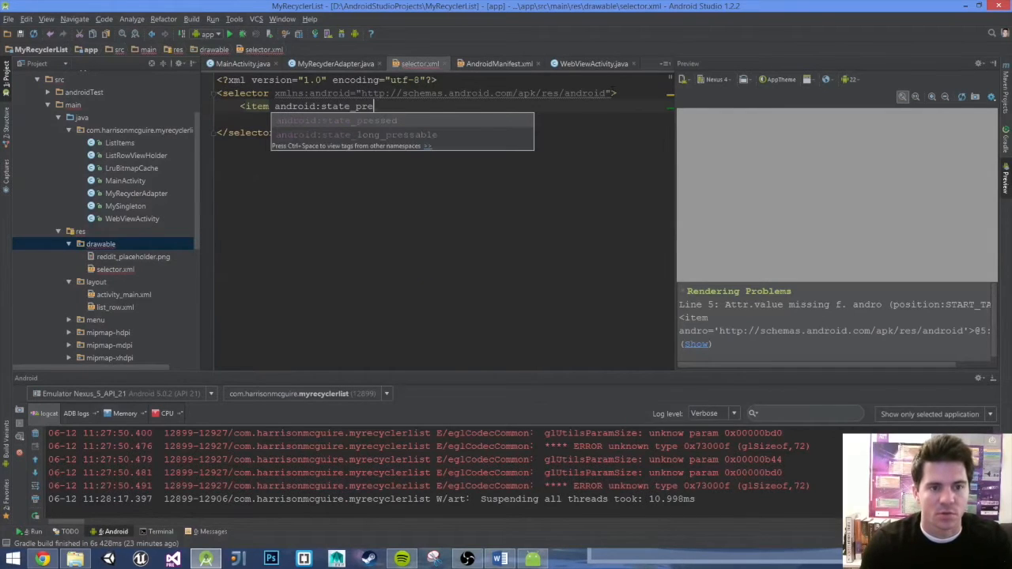
{"action": "left_click", "coordinate": [336, 120]}
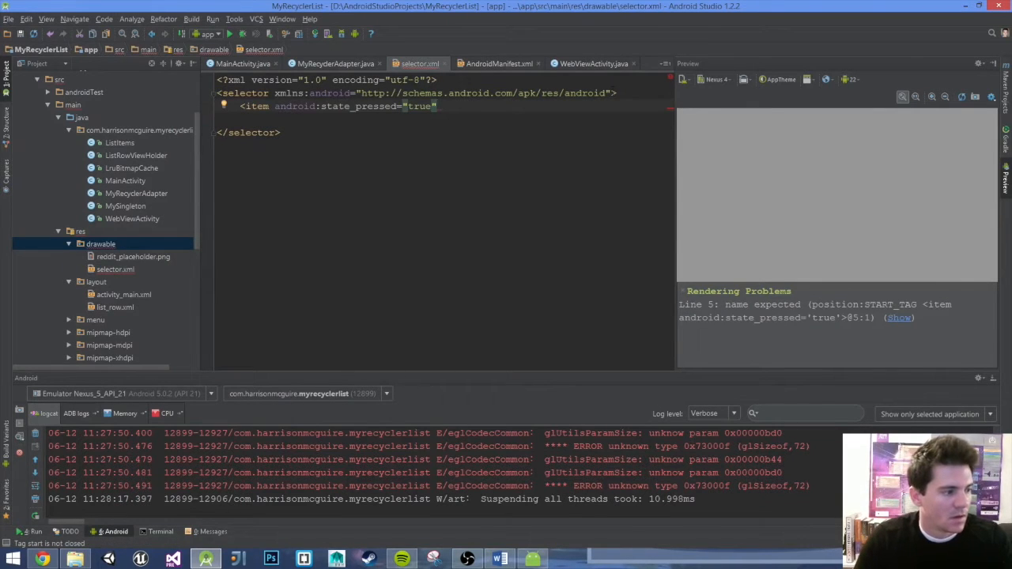
{"action": "type", "text": "<shap"}
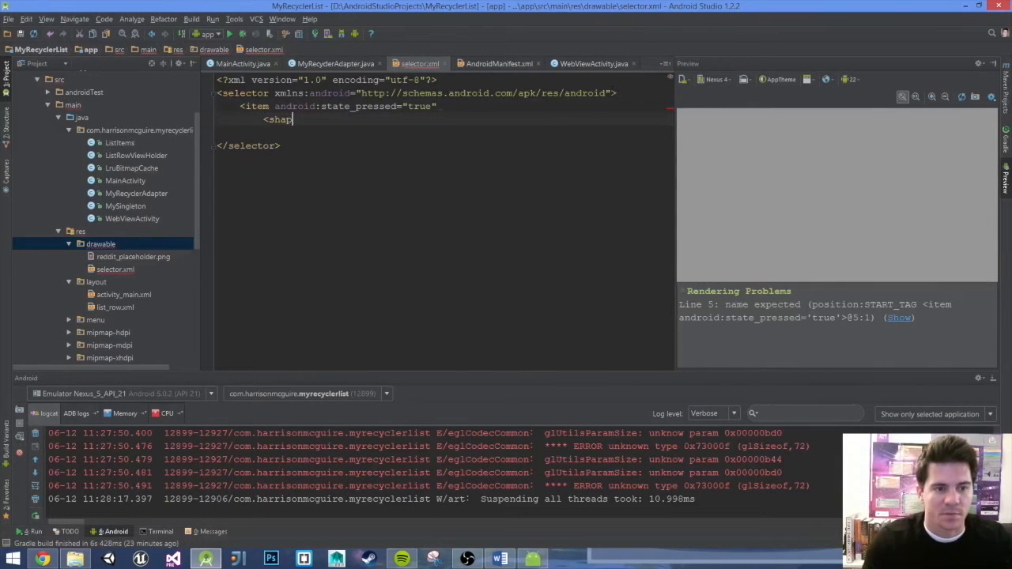
{"action": "type", "text": "e>"}
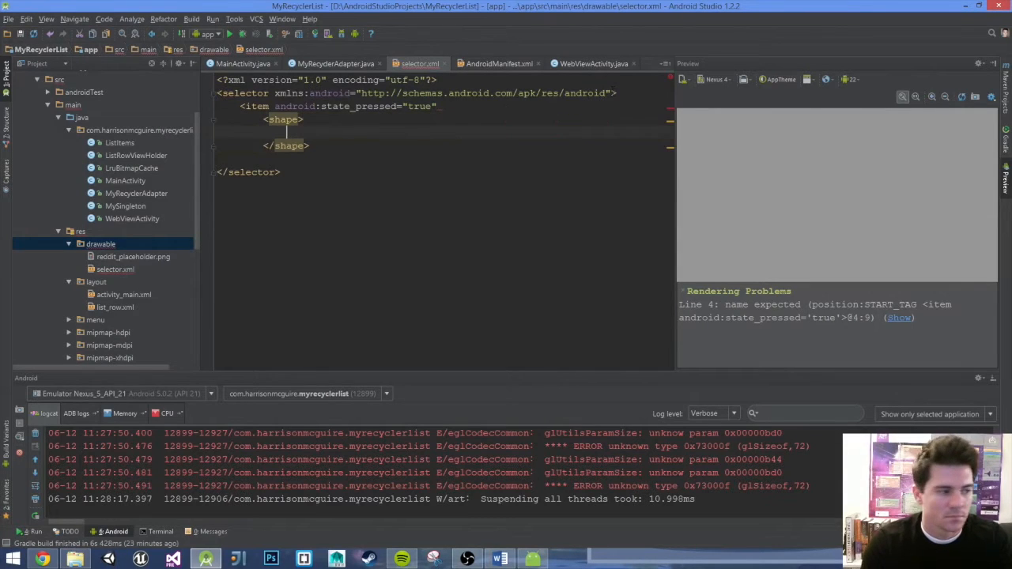
Give the pressed-state shape a solid fill with color #500066FF.
{"action": "type", "text": "<sc"}
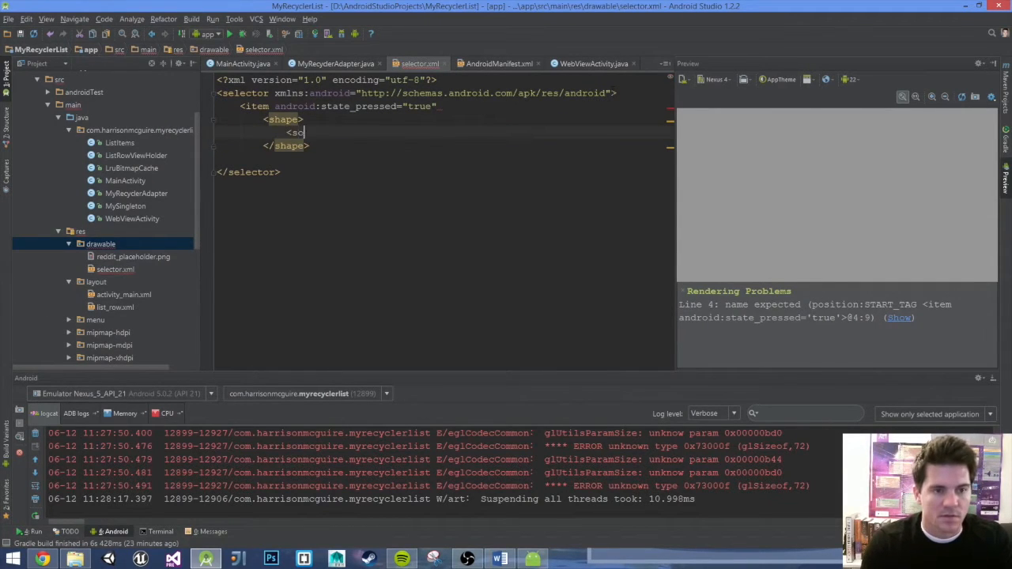
{"action": "type", "text": "olid and"}
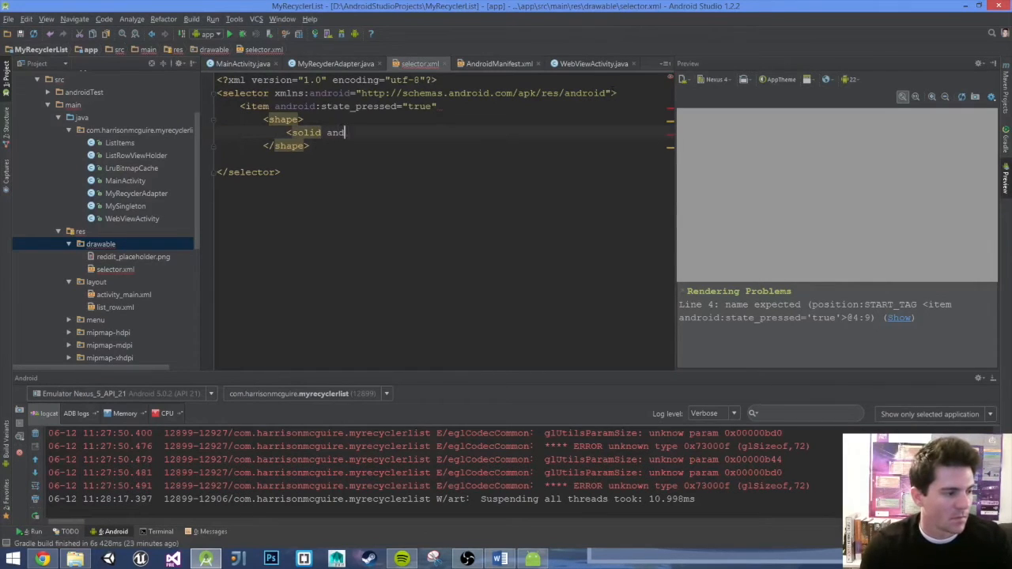
{"action": "type", "text": "roid colo"}
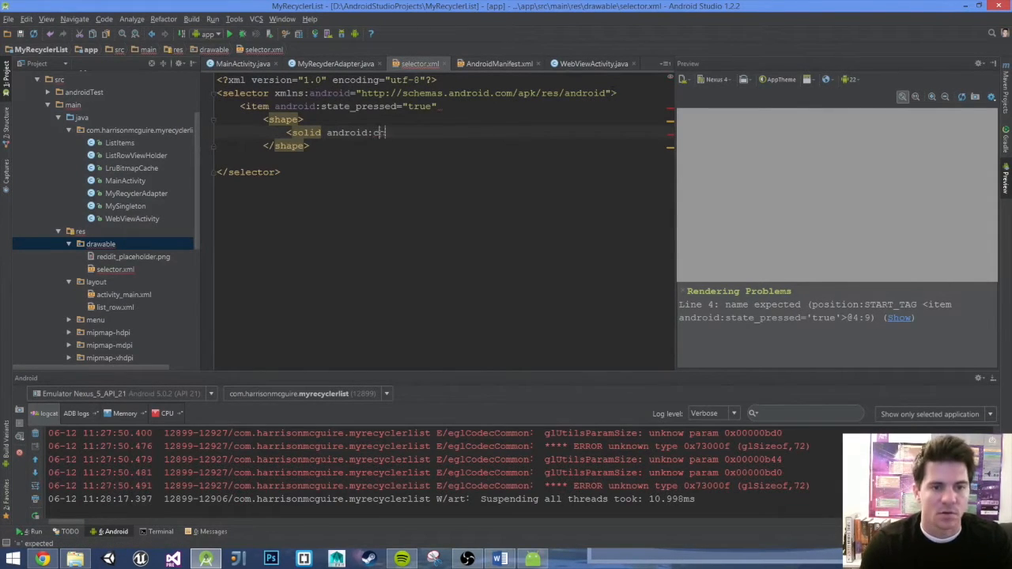
{"action": "type", "text": "olor"}
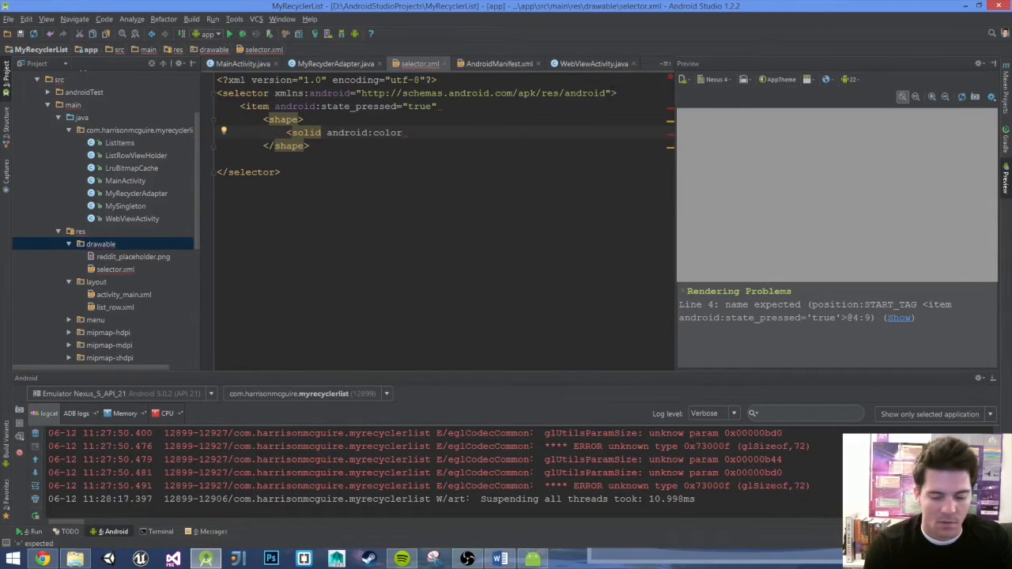
{"action": "type", "text": "=\""}
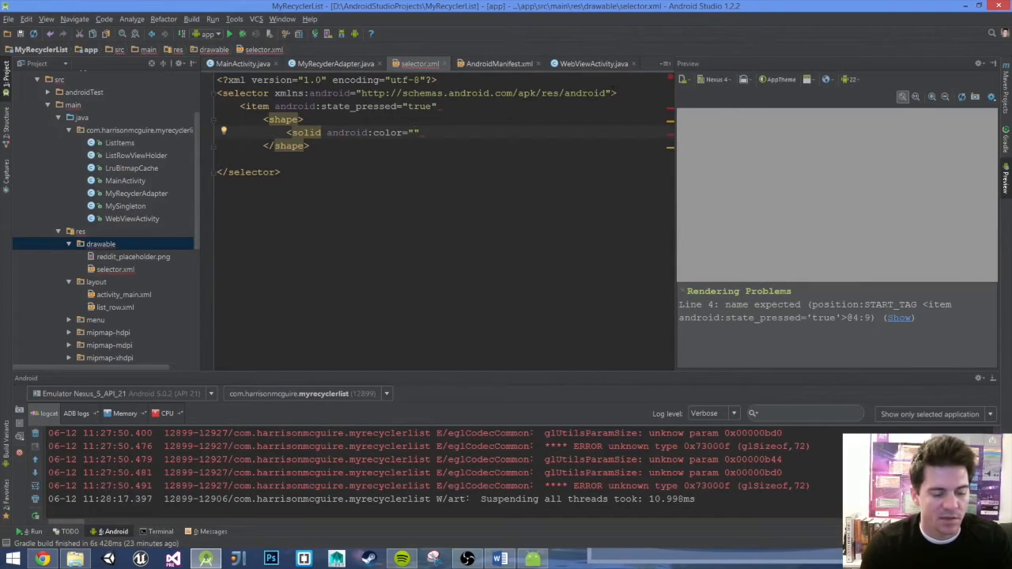
{"action": "type", "text": "#"}
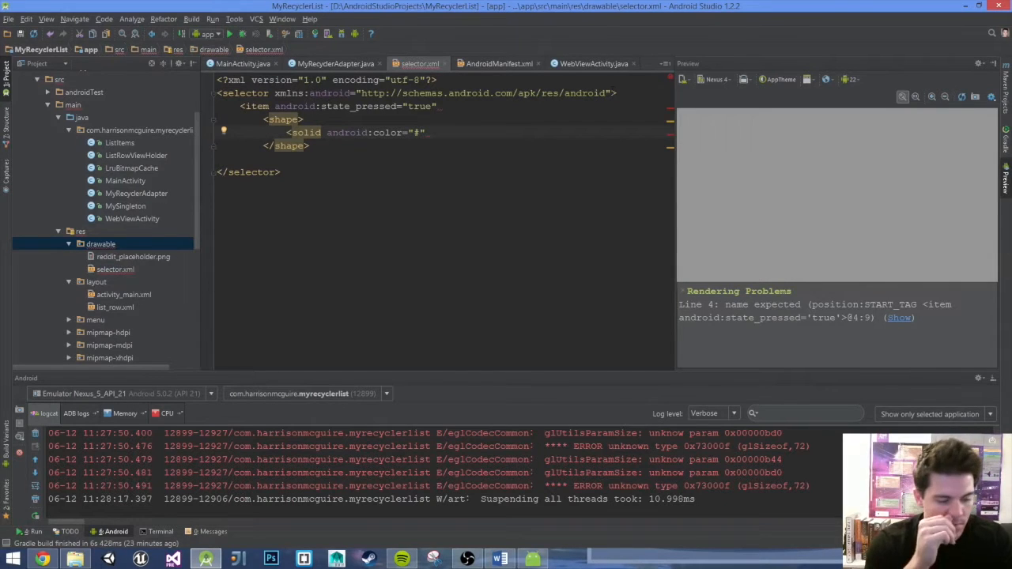
{"action": "type", "text": "500066"}
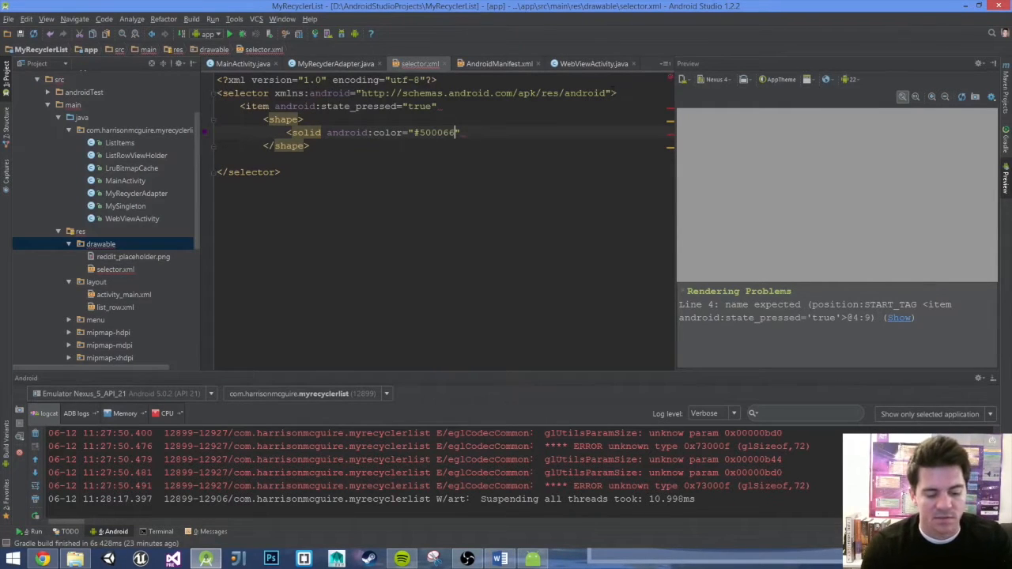
{"action": "type", "text": "FF"}
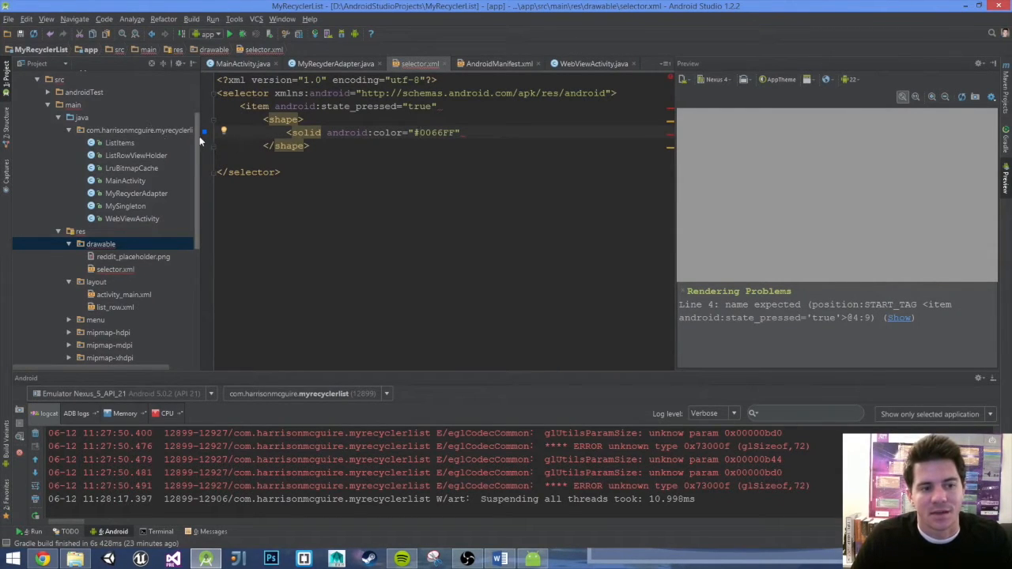
{"action": "type", "text": "50"}
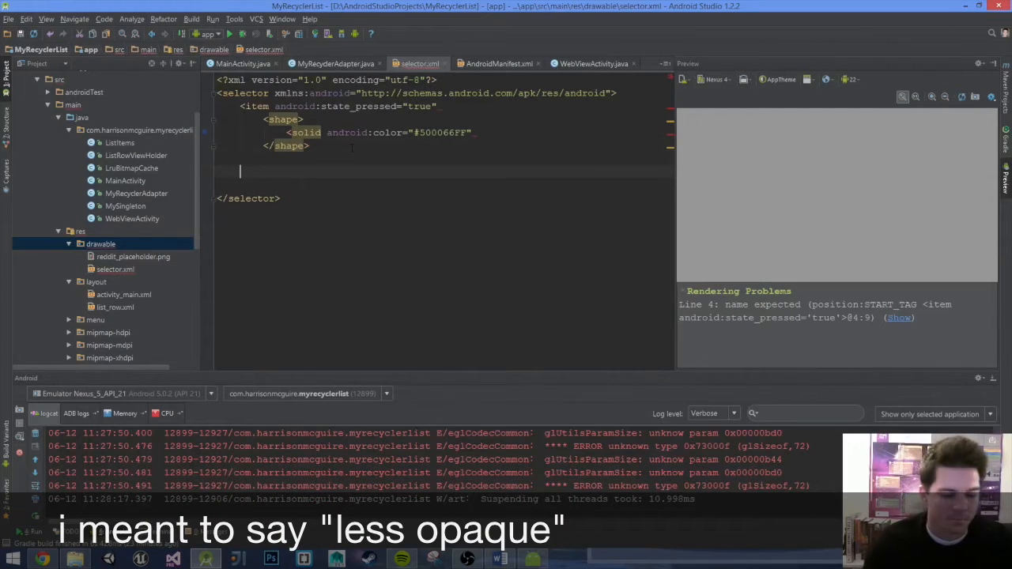
Add an item with android:state_focused="true" containing a shape.
{"action": "type", "text": "<item"}
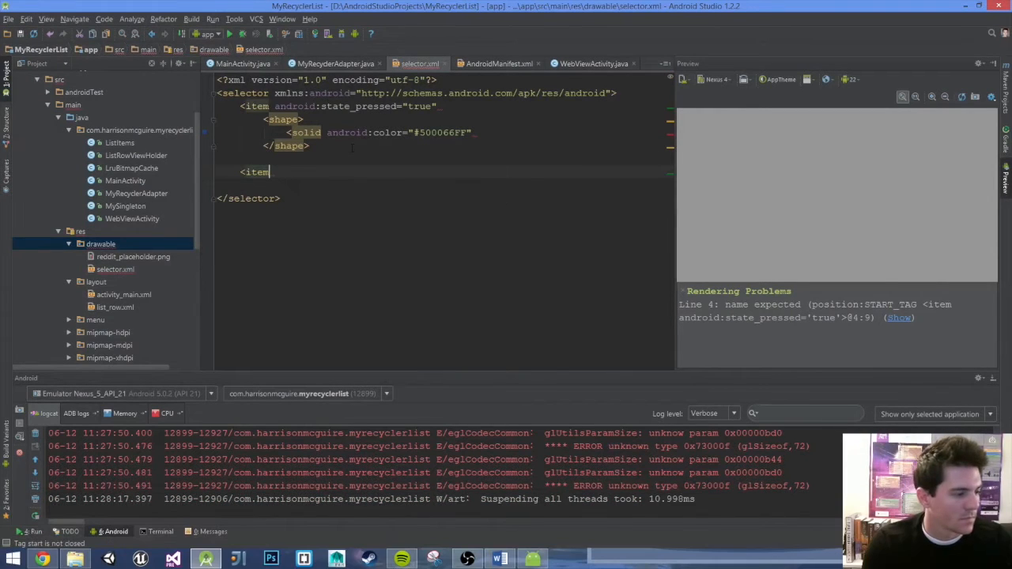
{"action": "type", "text": "android"}
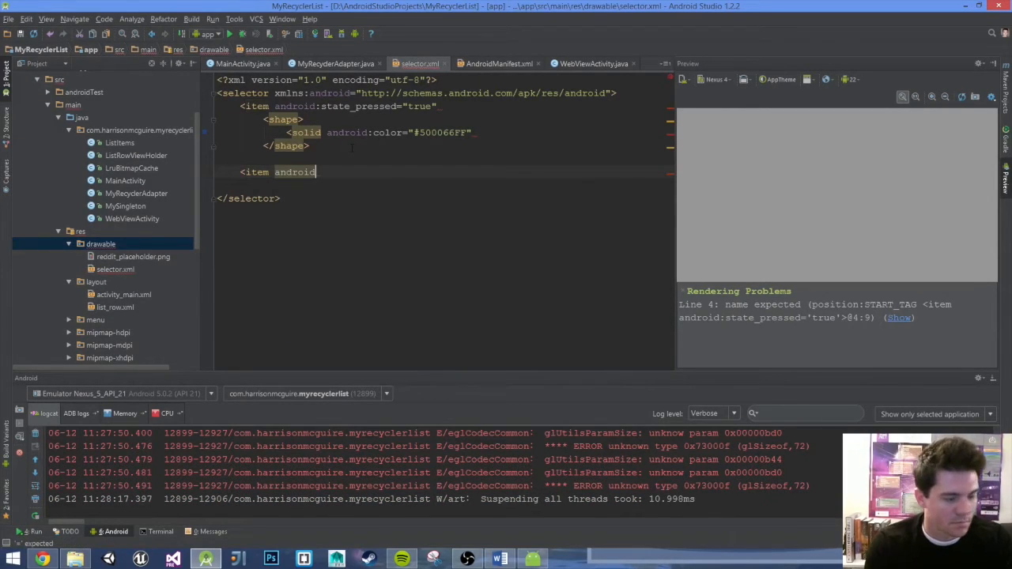
{"action": "type", "text": ":state_focused=\"true\""}
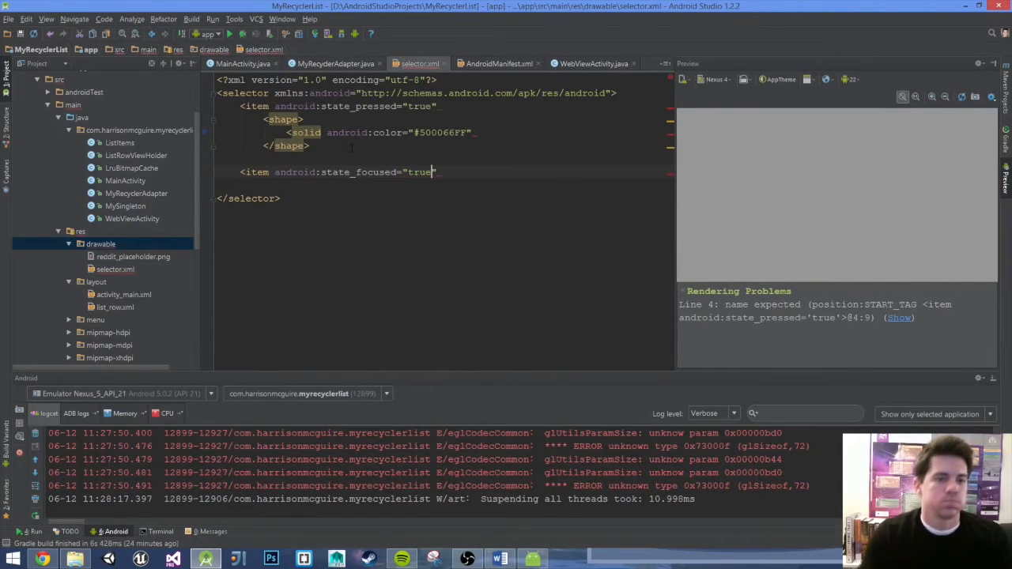
{"action": "type", "text": "></item>"}
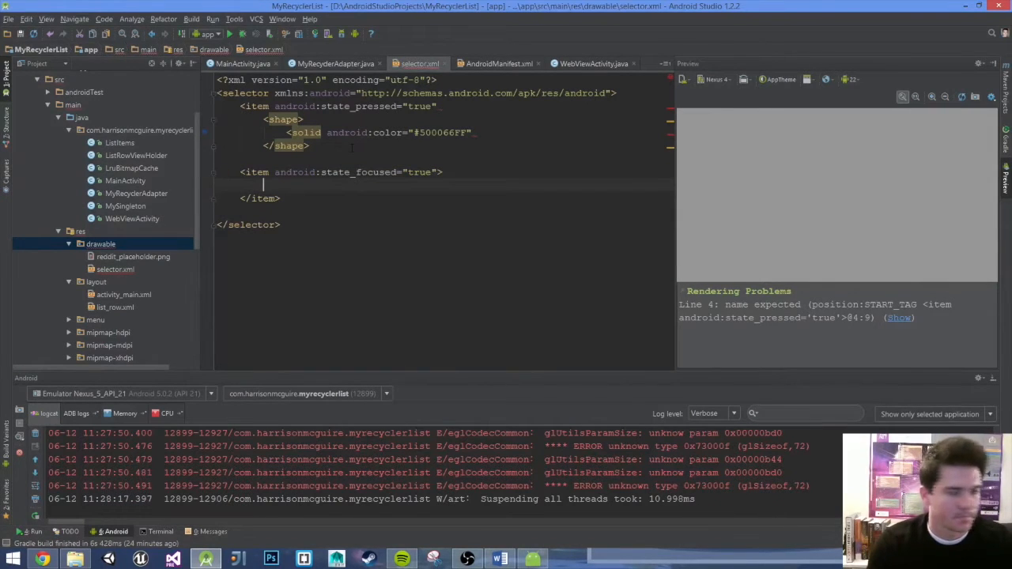
{"action": "type", "text": "<s"}
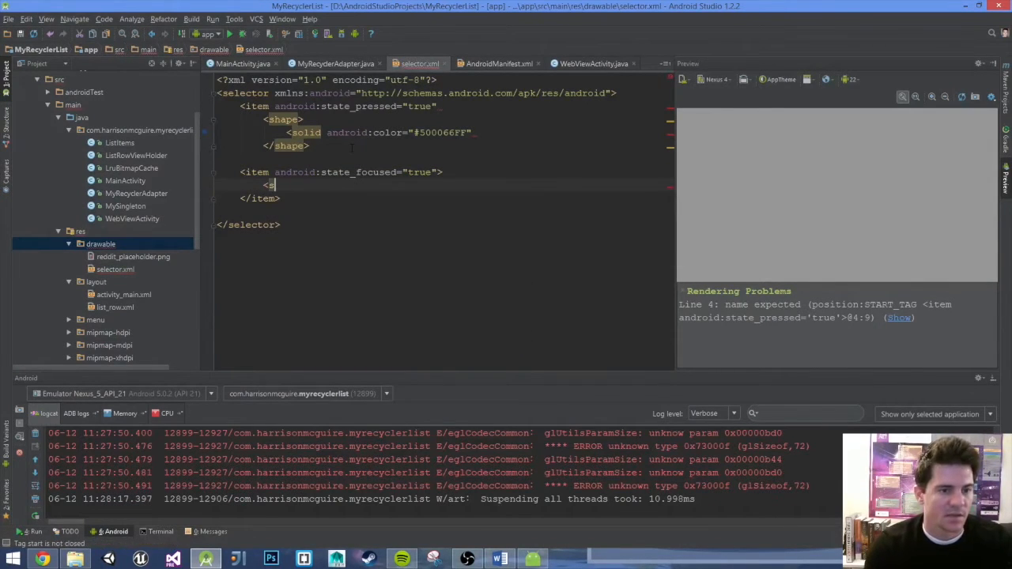
{"action": "type", "text": "hape>"}
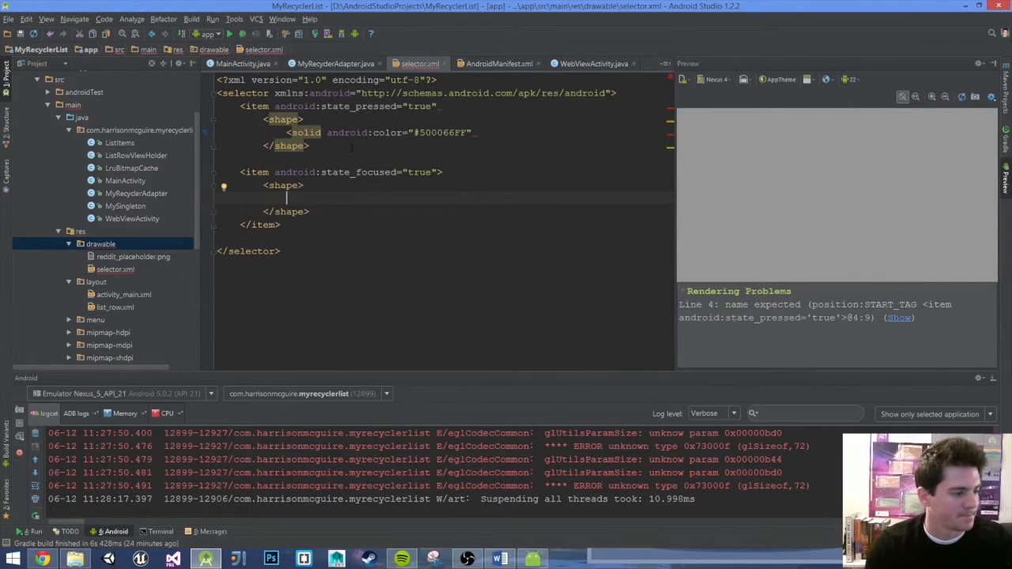
Give the focused-state shape a closed solid fill of #500066FF.
{"action": "type", "text": "<solid"}
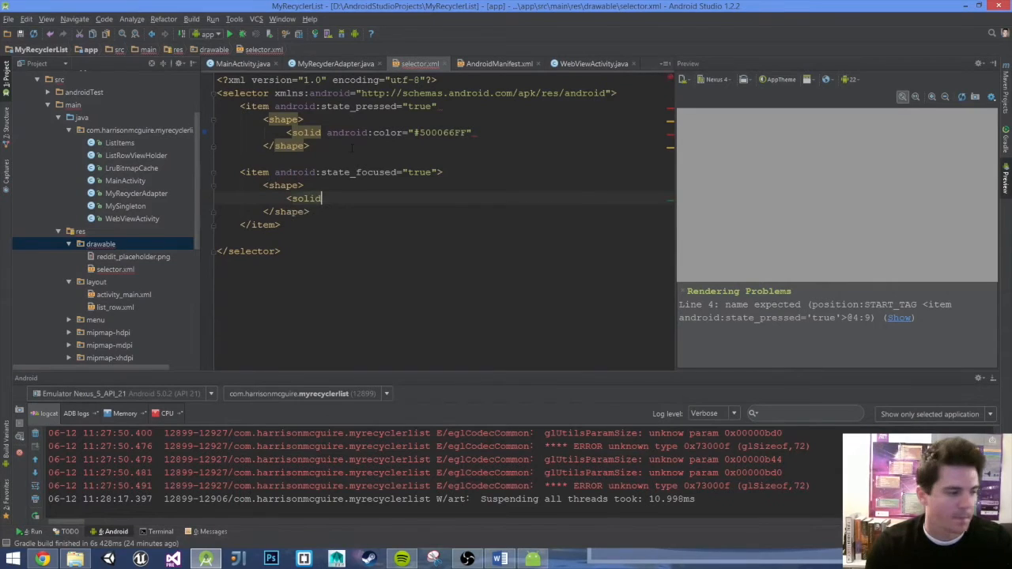
{"action": "type", "text": "android c"}
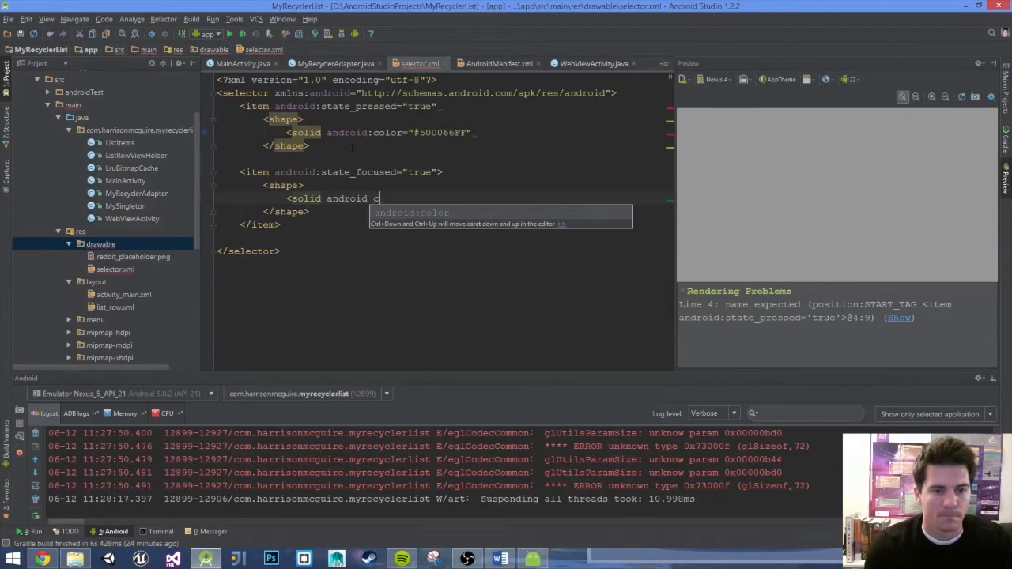
{"action": "type", "text": "olor=\"\""}
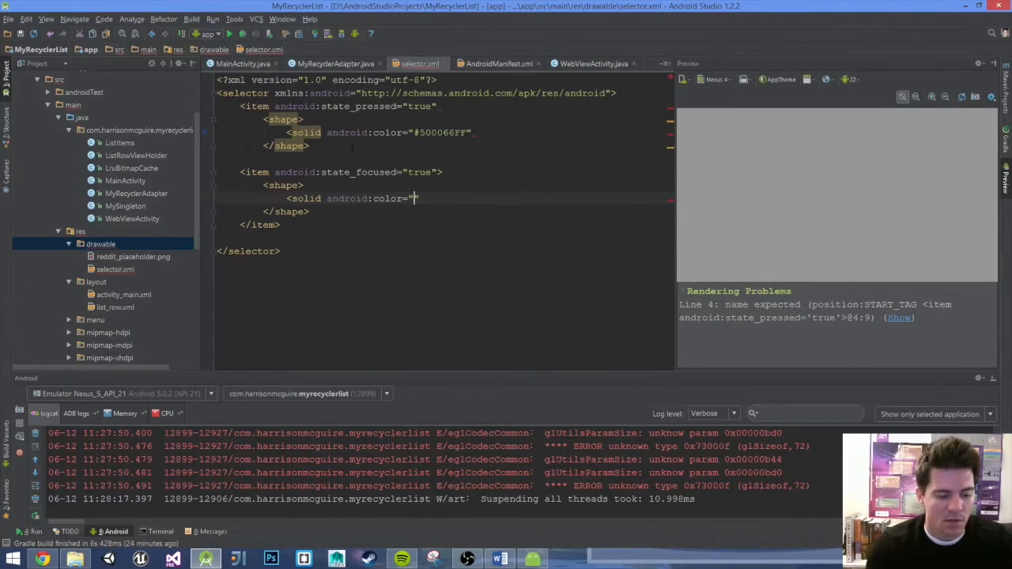
{"action": "type", "text": "#50"}
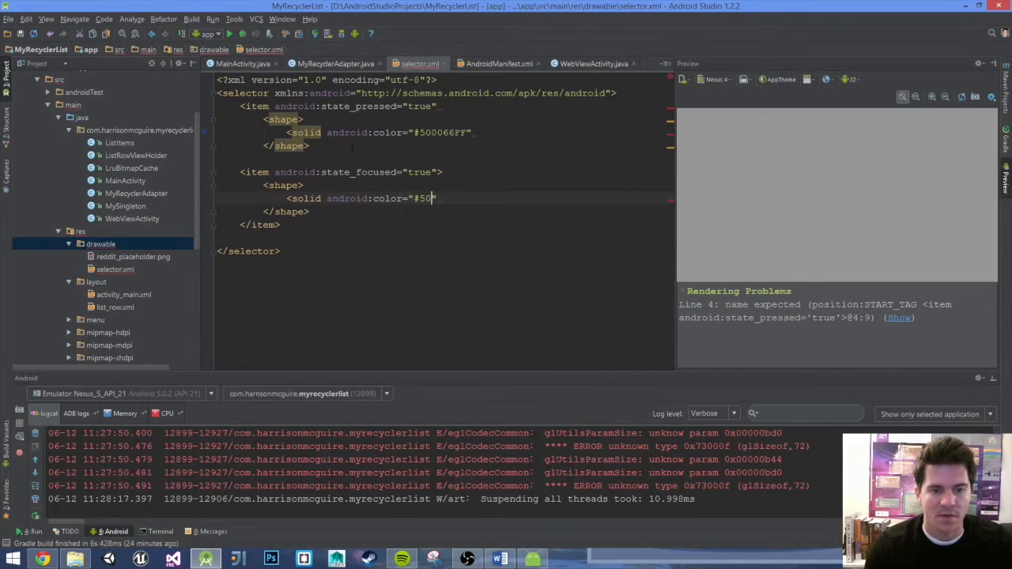
{"action": "type", "text": "066"}
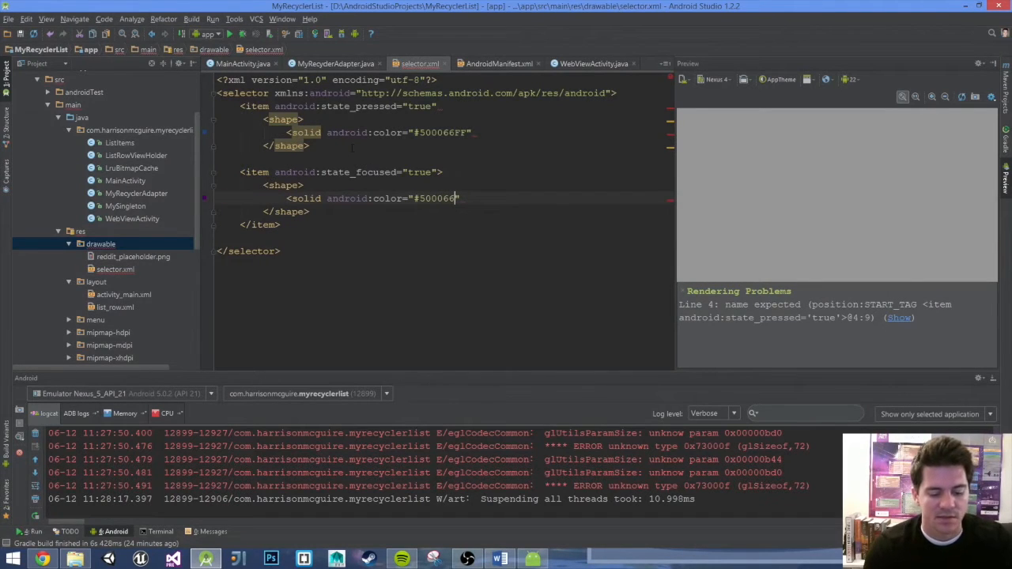
{"action": "type", "text": "FF"}
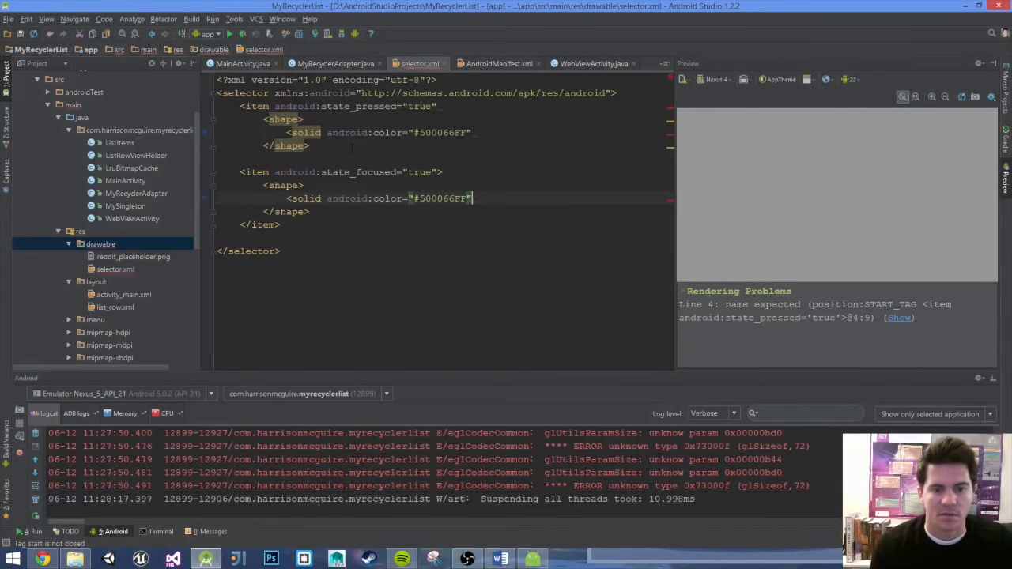
{"action": "type", "text": "/>"}
{"action": "type", "text": "<item"}
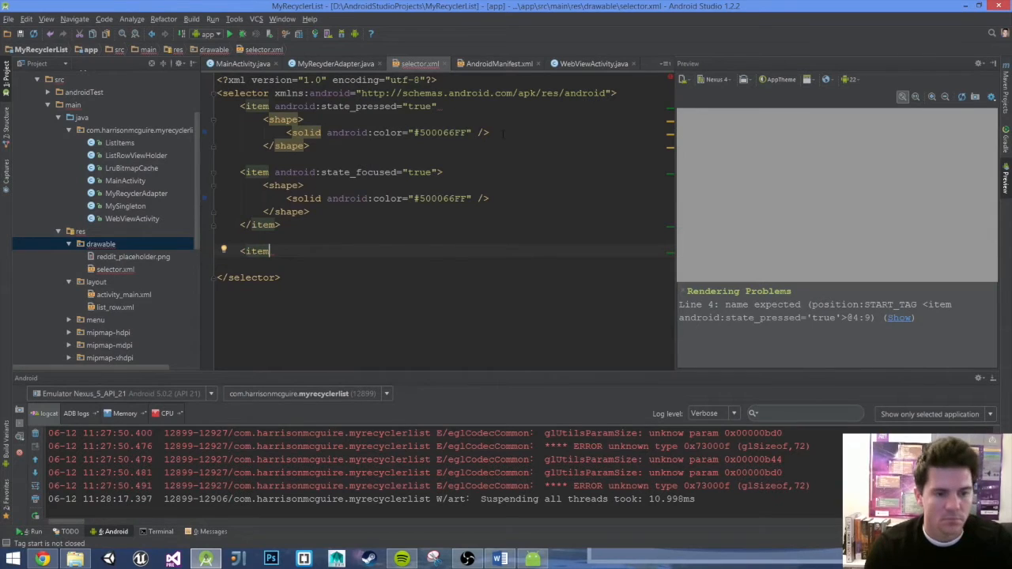
Add a state_pressed="false" item whose shape has a solid #FFF white fill.
{"action": "type", "text": "a"}
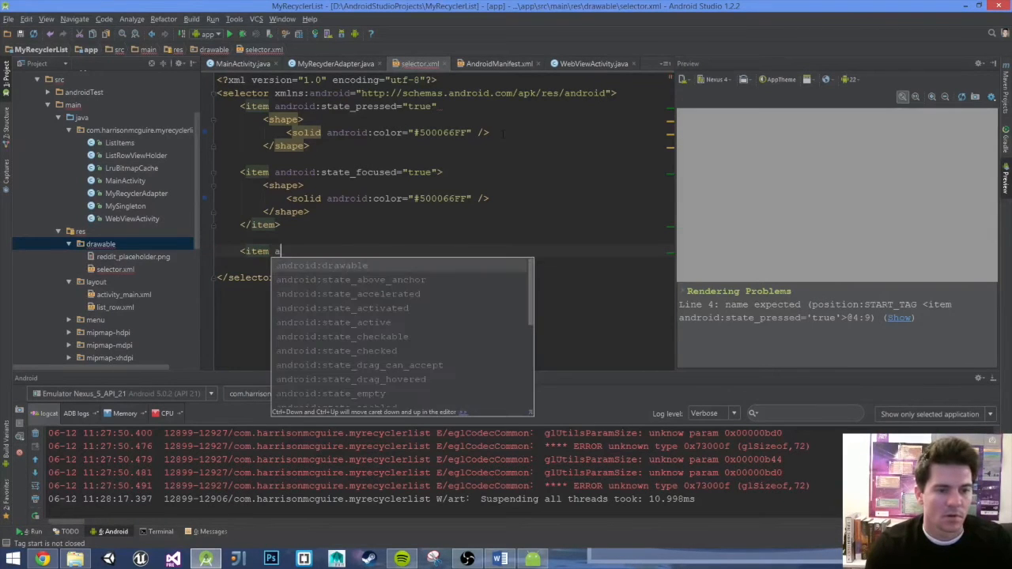
{"action": "type", "text": "ndroid: s"}
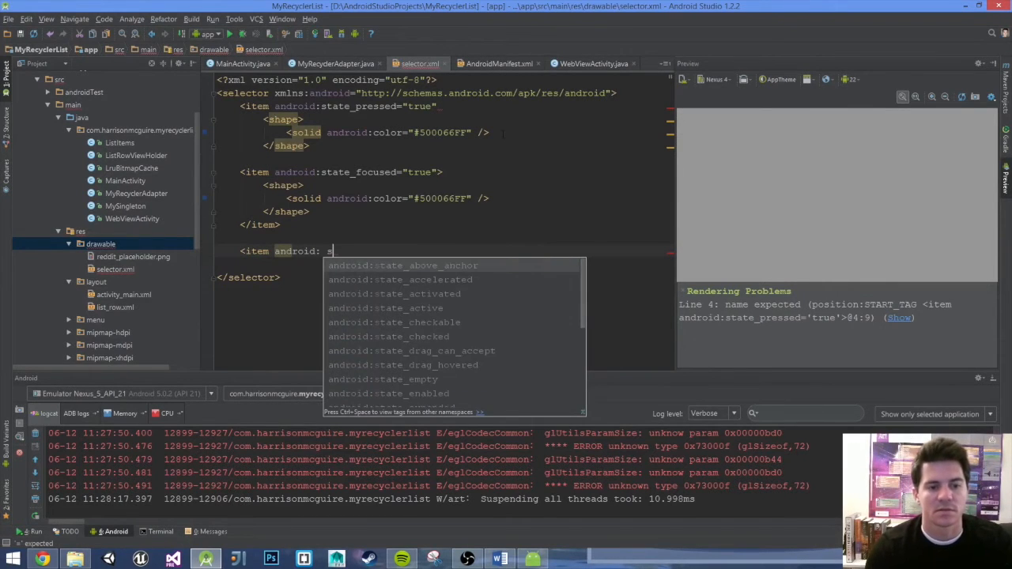
{"action": "type", "text": "tate_pressed="}
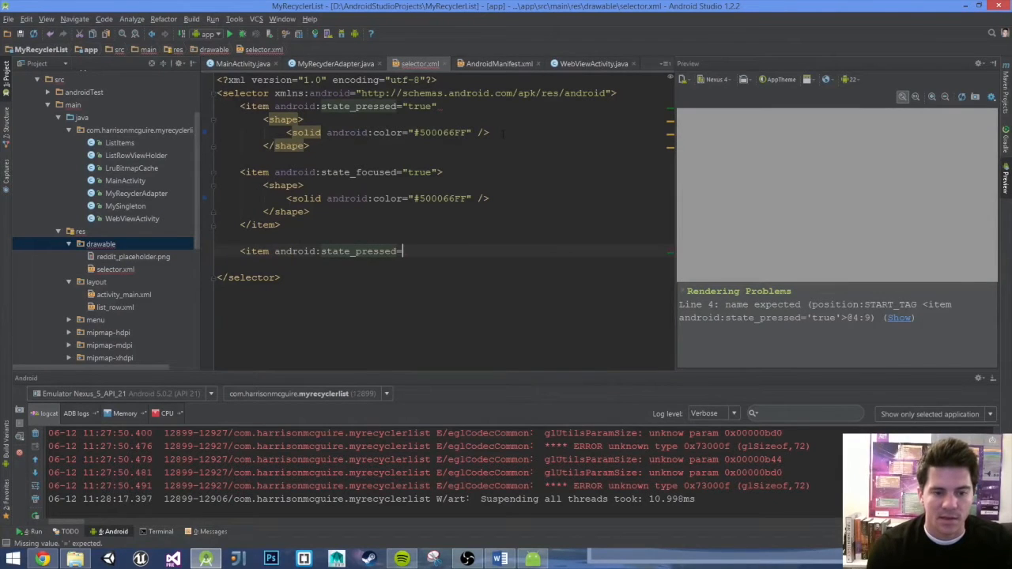
{"action": "type", "text": "fals"}
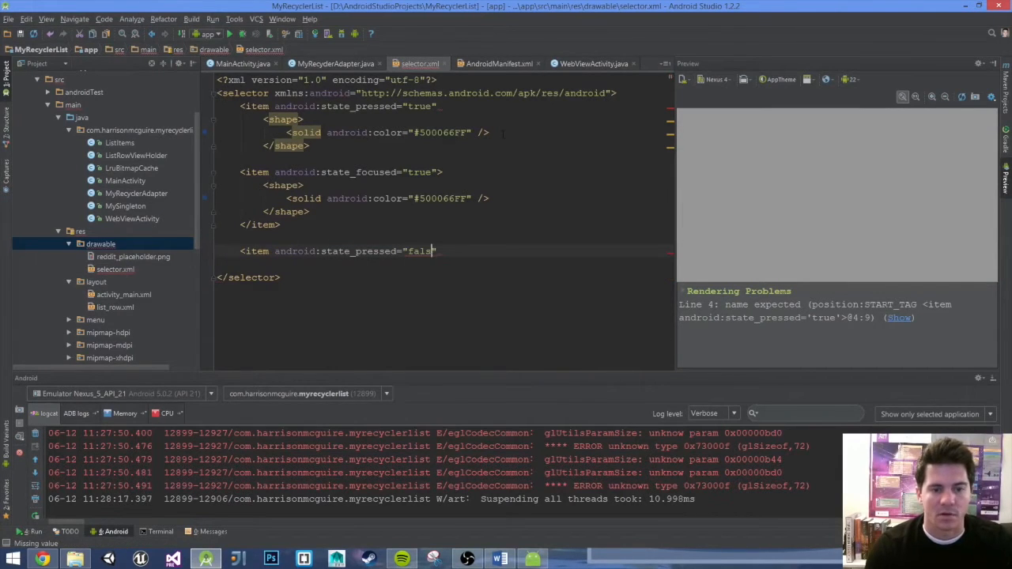
{"action": "type", "text": "e"}
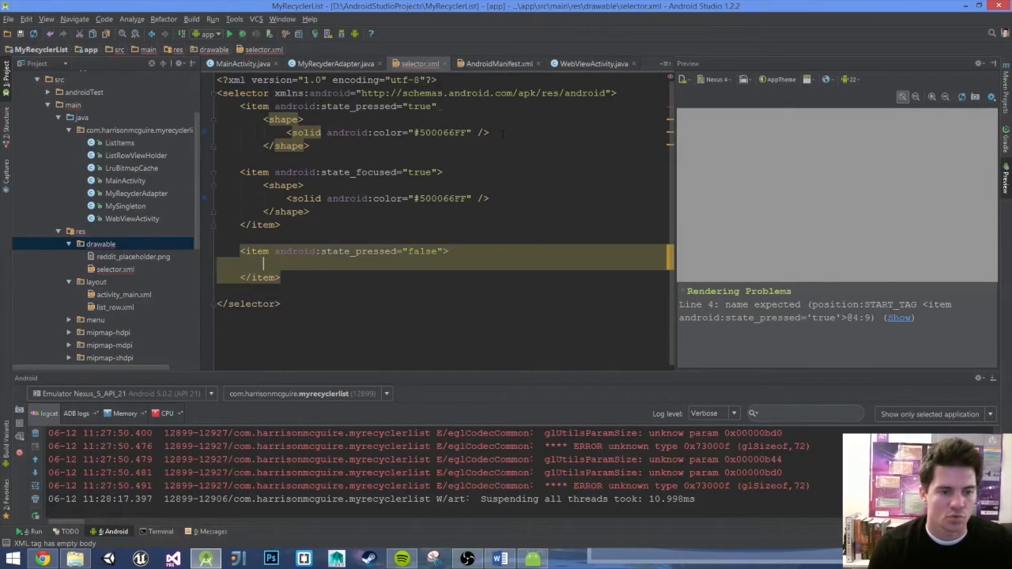
{"action": "type", "text": "shape>"}
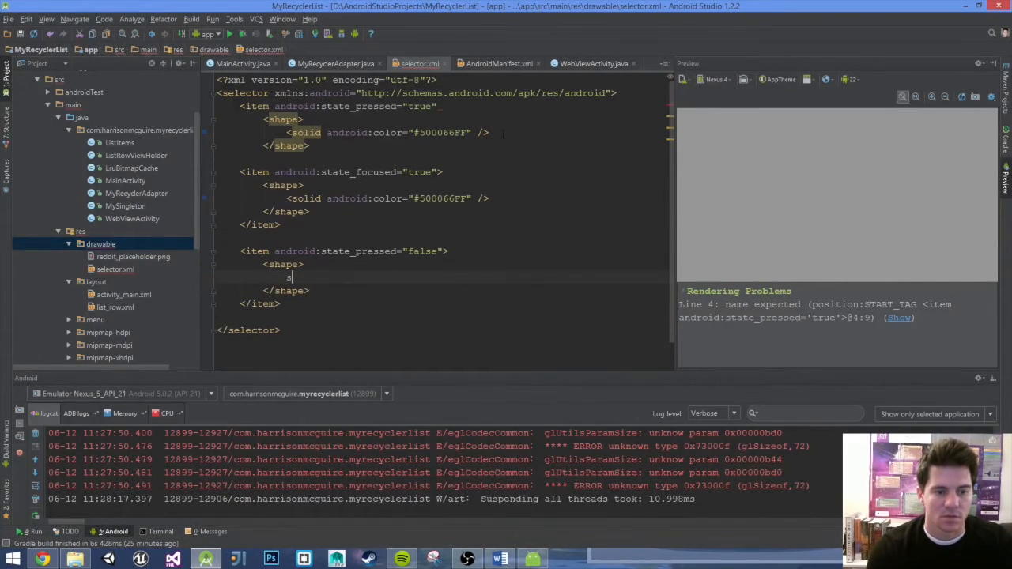
{"action": "type", "text": "solid"}
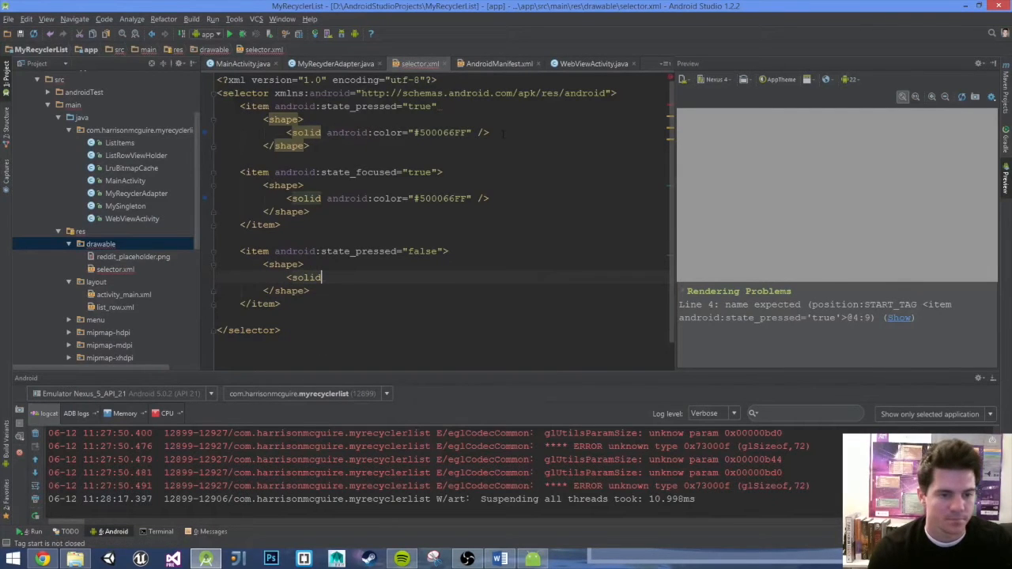
{"action": "type", "text": "android:color=\"#\""}
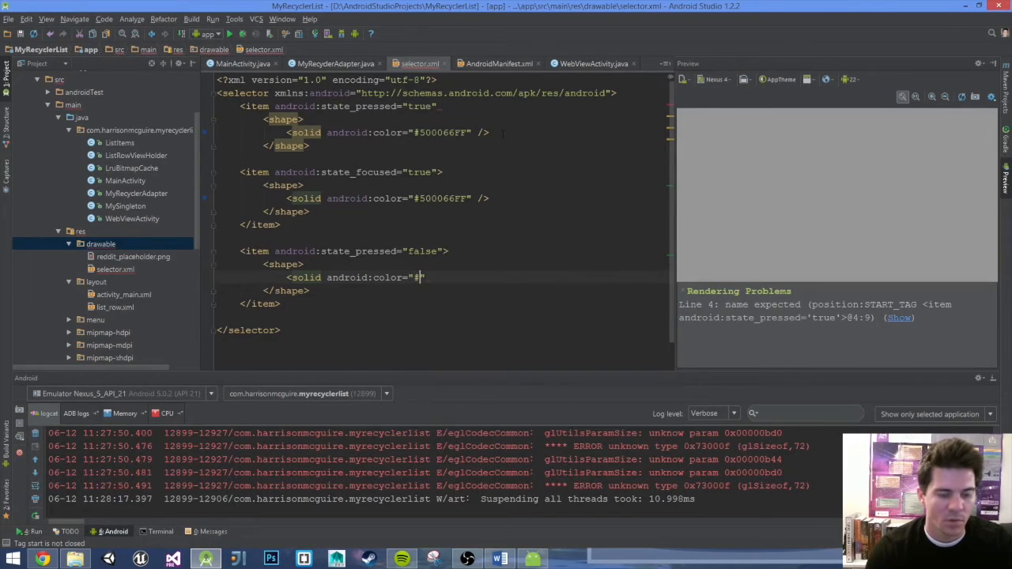
{"action": "type", "text": "FFF"}
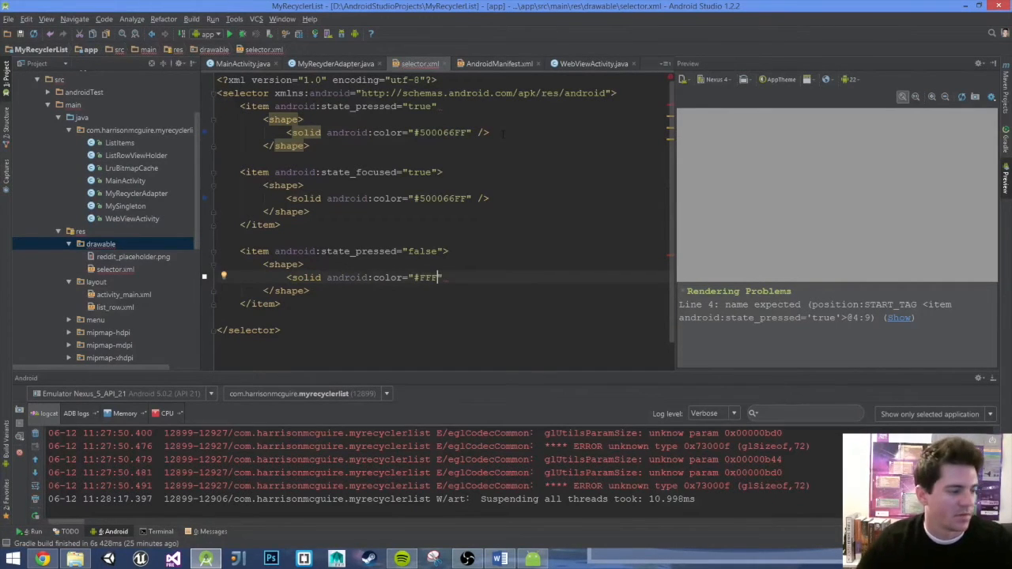
{"action": "type", "text": "\""}
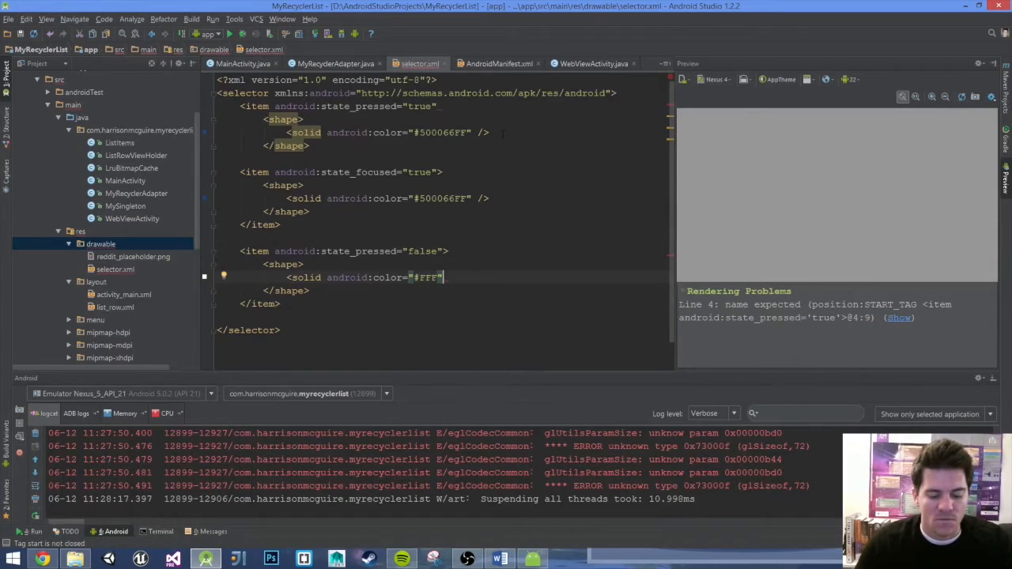
{"action": "type", "text": "/>"}
{"action": "left_click", "coordinate": [442, 158]}
{"action": "type", "text": "</item>"}
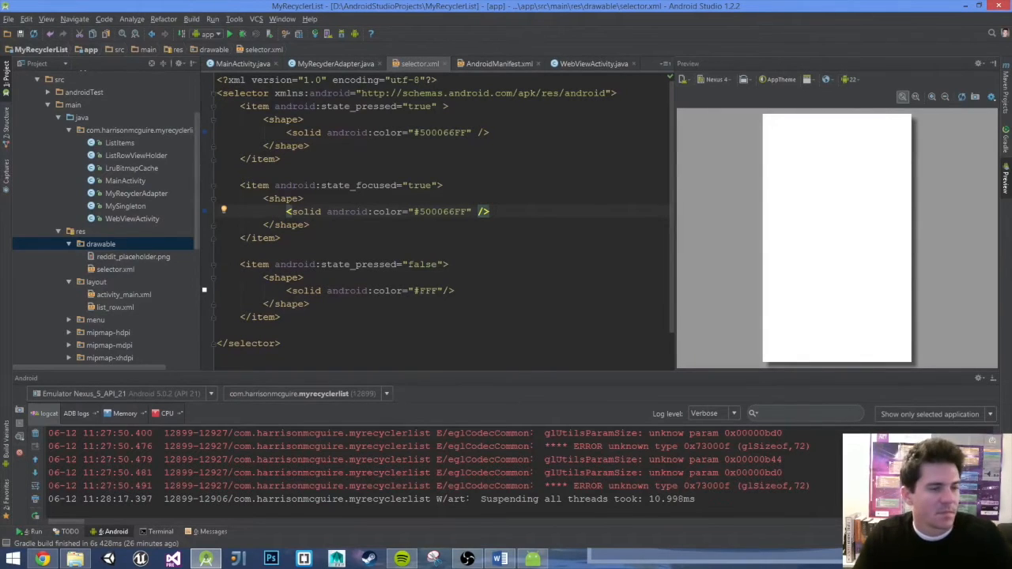
{"action": "left_click", "coordinate": [115, 306]}
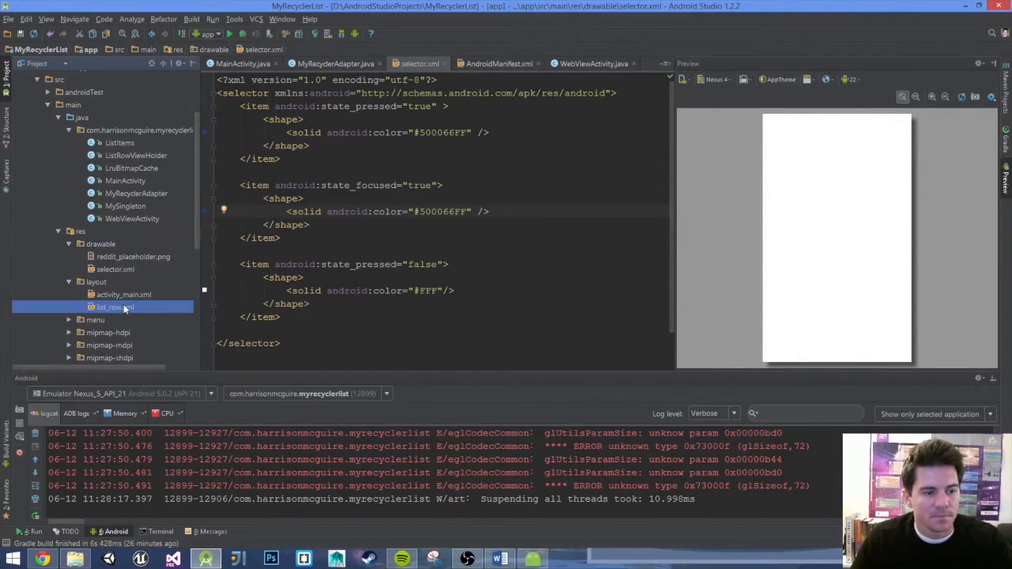
{"action": "double_click", "coordinate": [114, 306]}
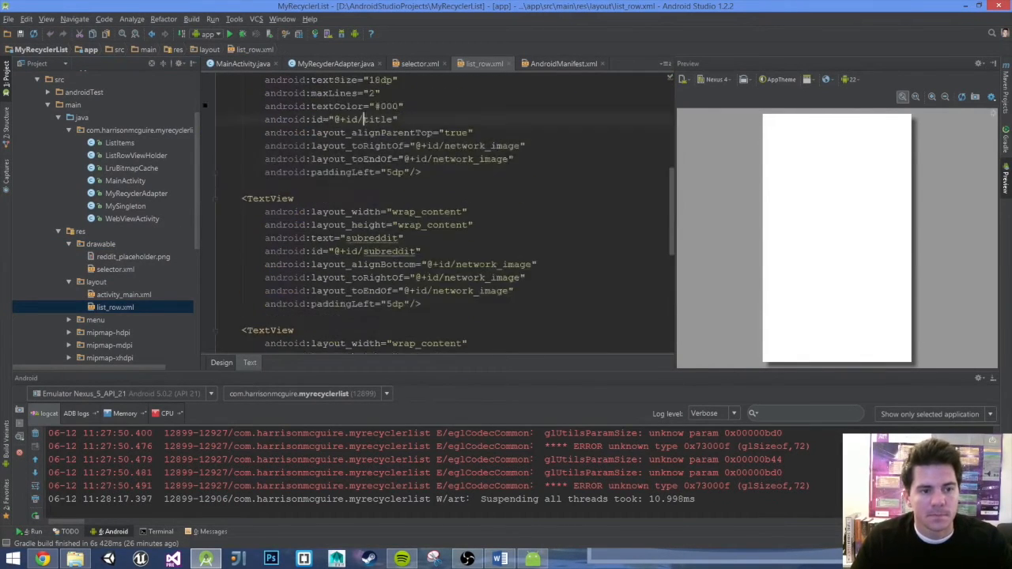
{"action": "scroll", "scroll_direction": "up", "scroll_amount": 3}
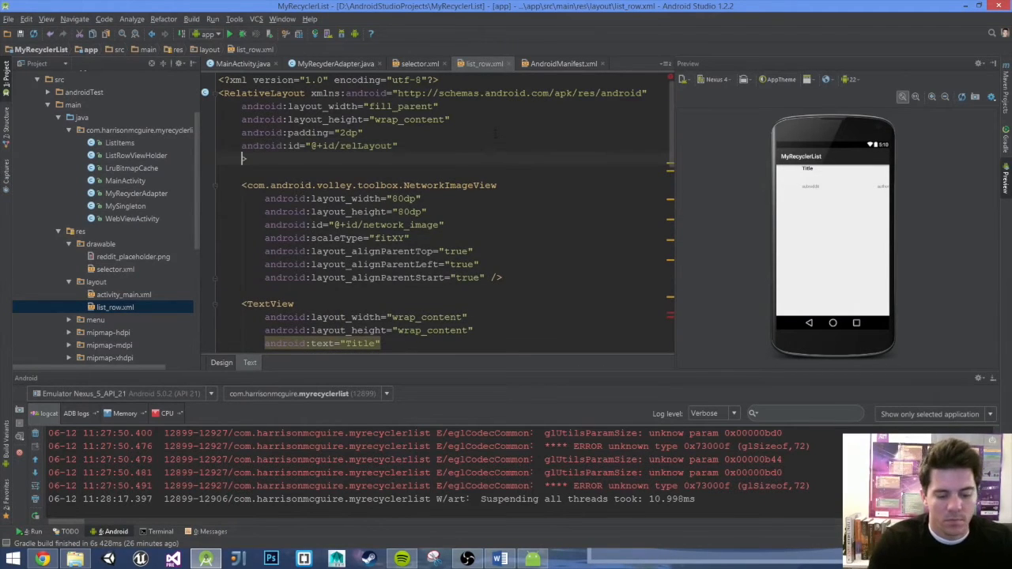
{"action": "type", "text": "android:"}
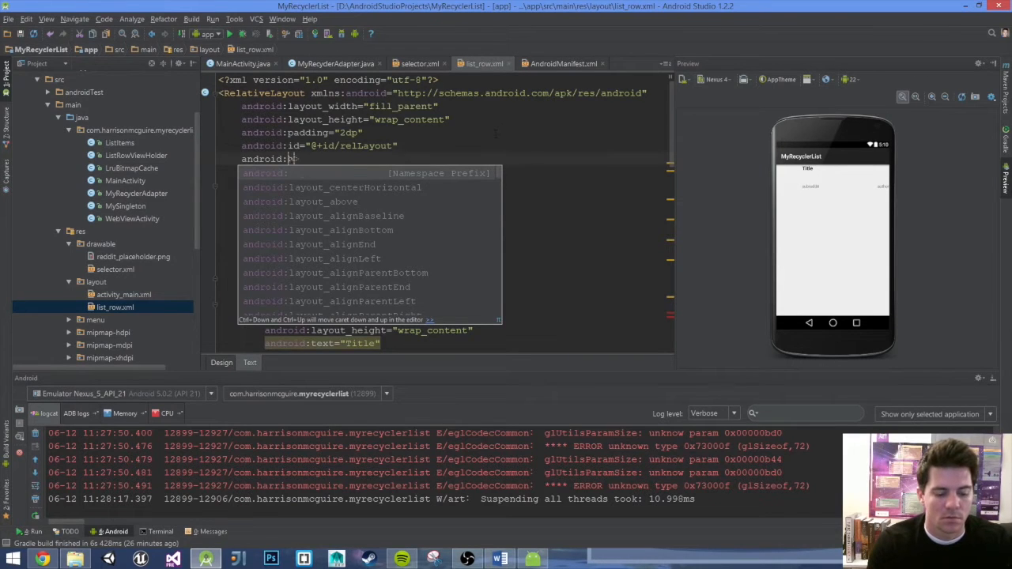
{"action": "type", "text": "background=\"\""}
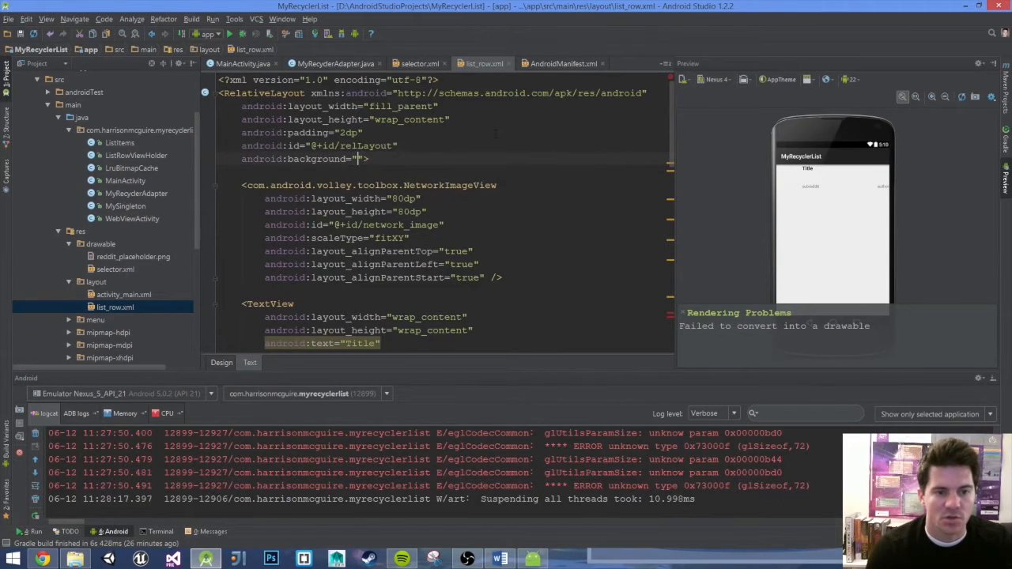
{"action": "type", "text": "@drawable/"}
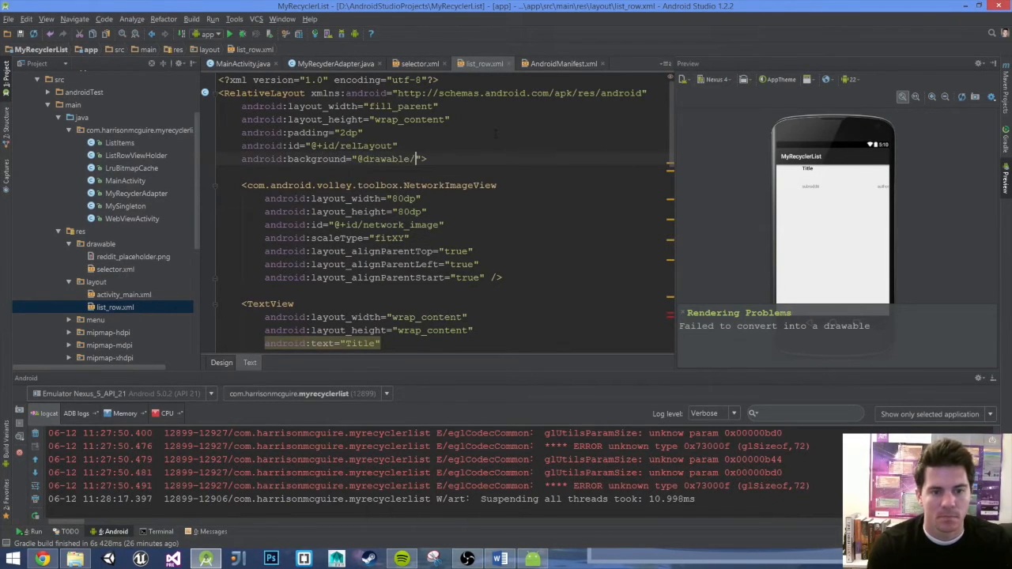
{"action": "type", "text": "selector"}
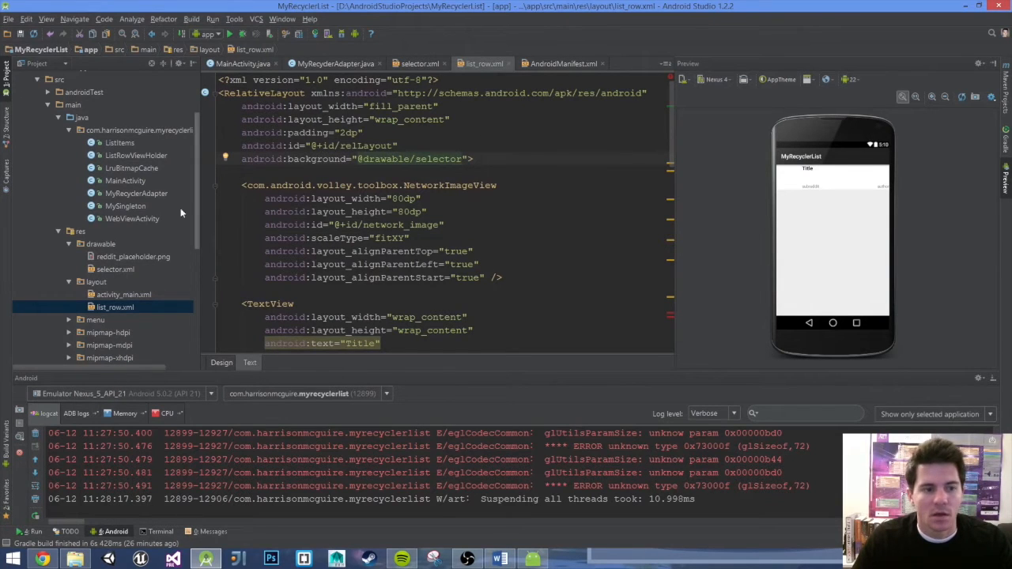
{"action": "left_click", "coordinate": [124, 294]}
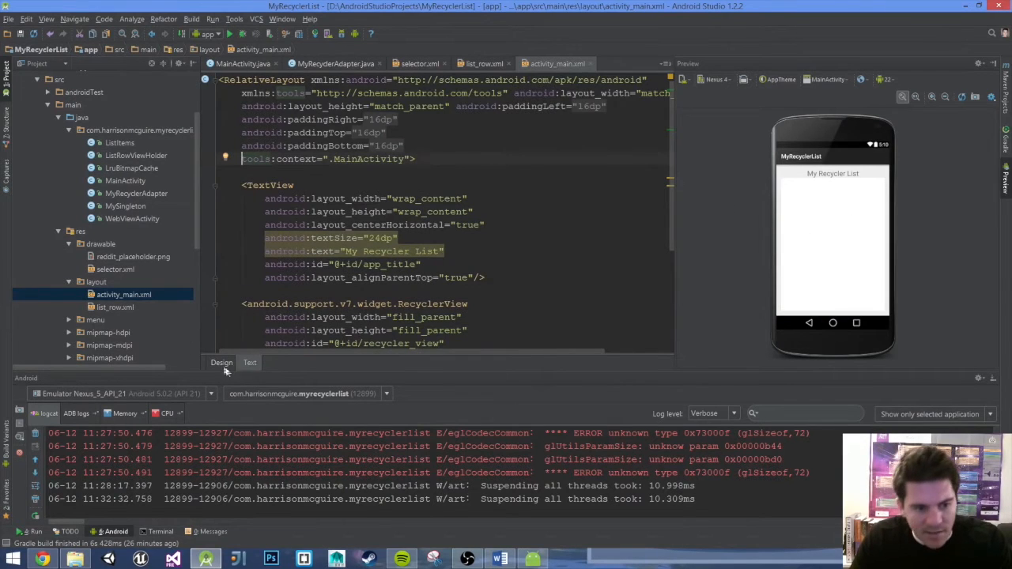
Set the root RelativeLayout background in activity_main.xml to #FFF.
{"action": "left_click", "coordinate": [221, 362]}
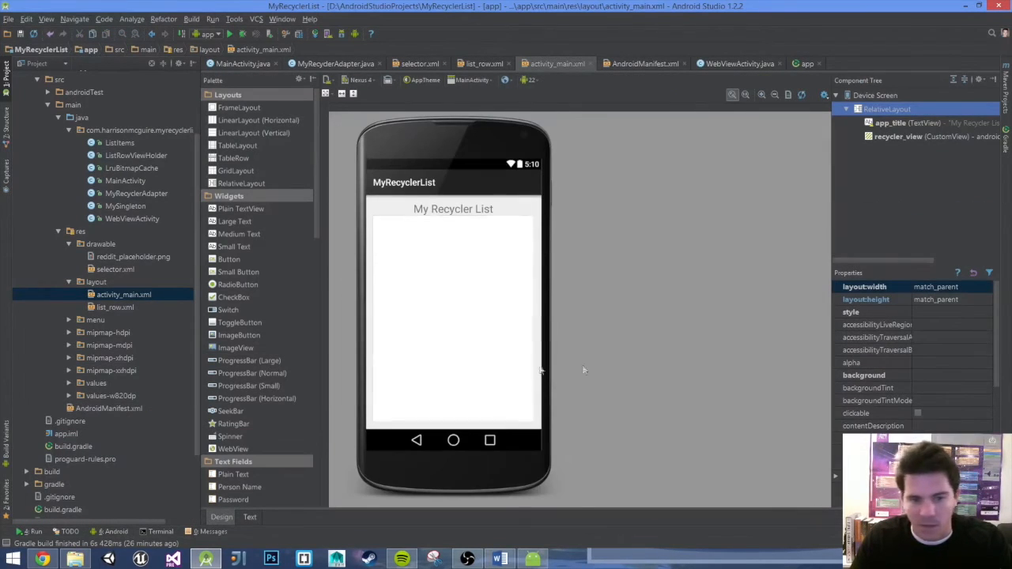
{"action": "mouse_move", "coordinate": [443, 296]}
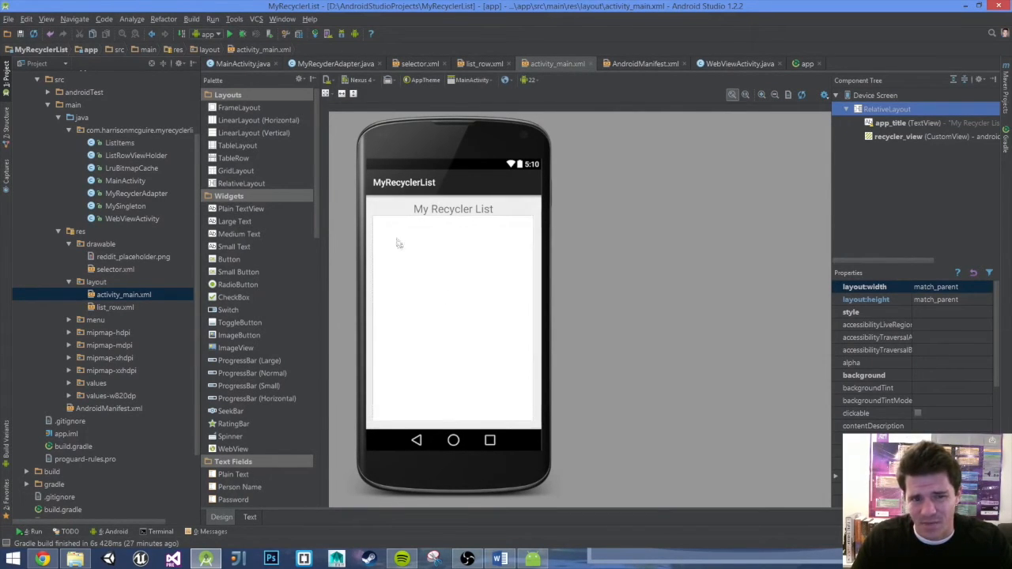
{"action": "left_click", "coordinate": [249, 516]}
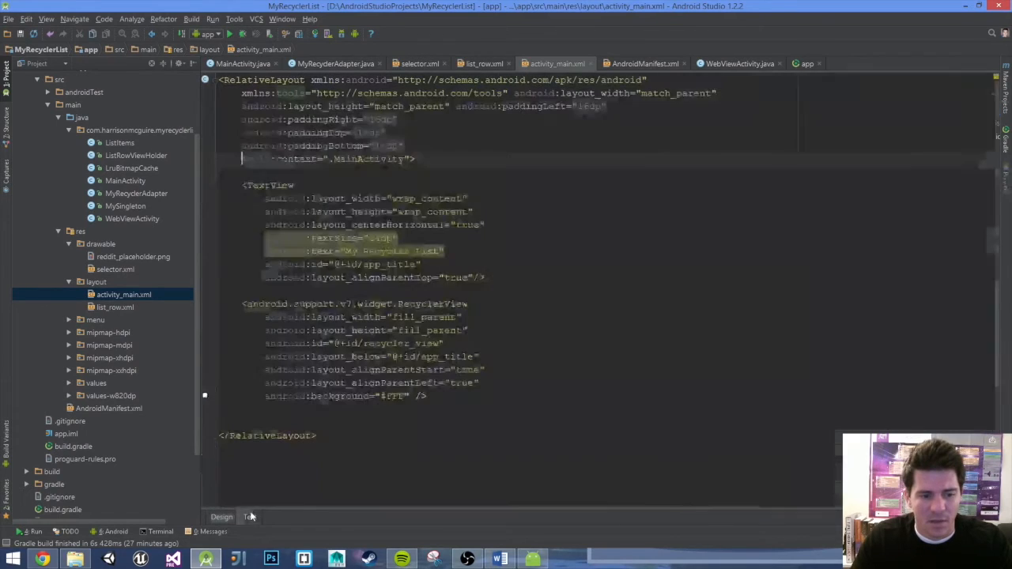
{"action": "left_click", "coordinate": [249, 516]}
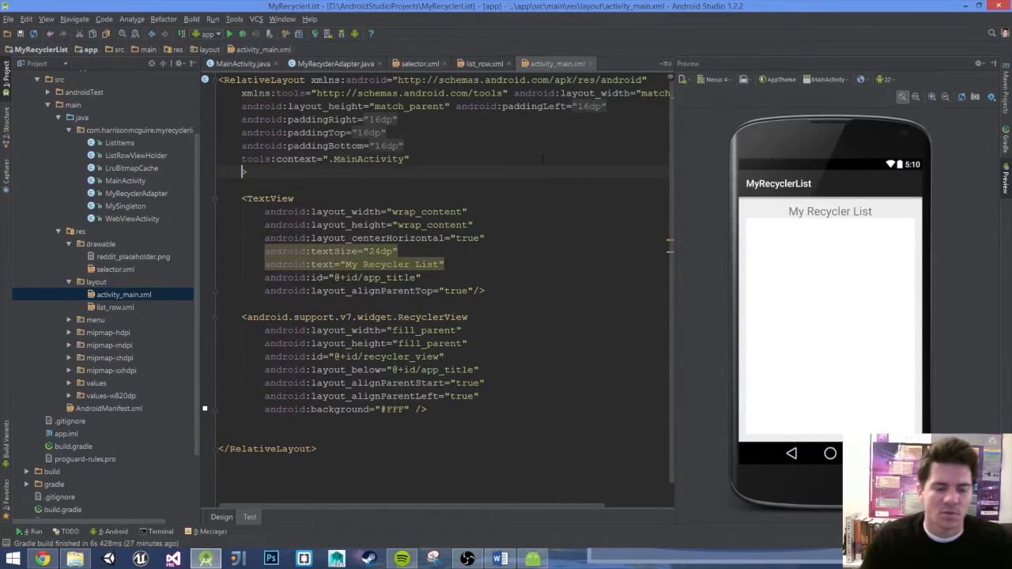
{"action": "type", "text": "android:"}
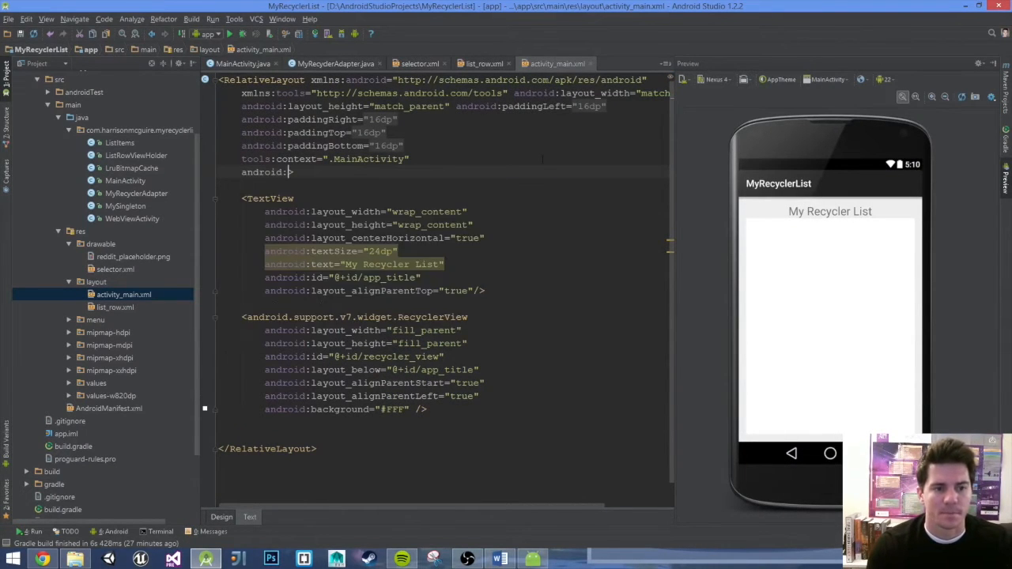
{"action": "type", "text": "background=\"\""}
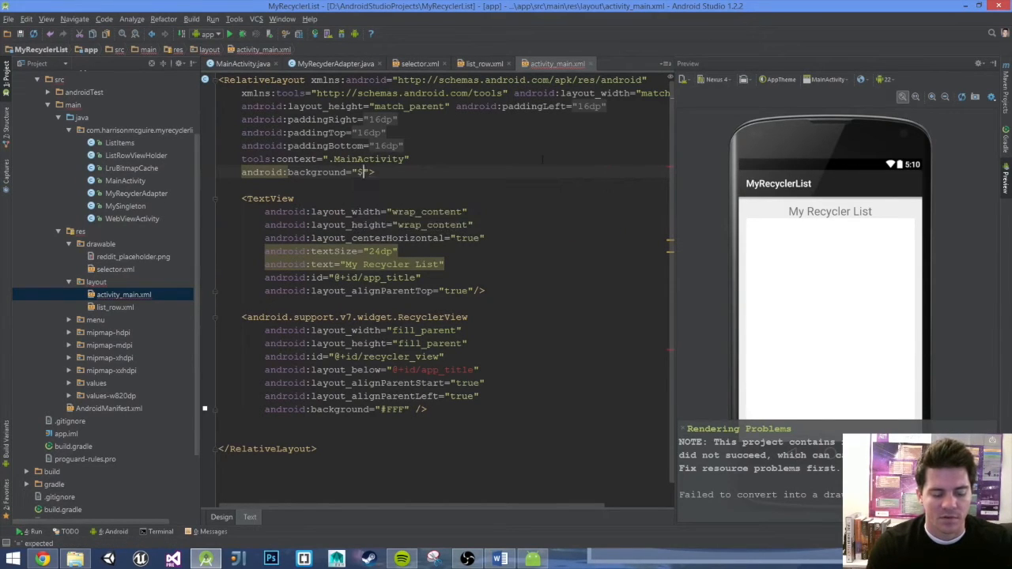
{"action": "type", "text": "#FFF"}
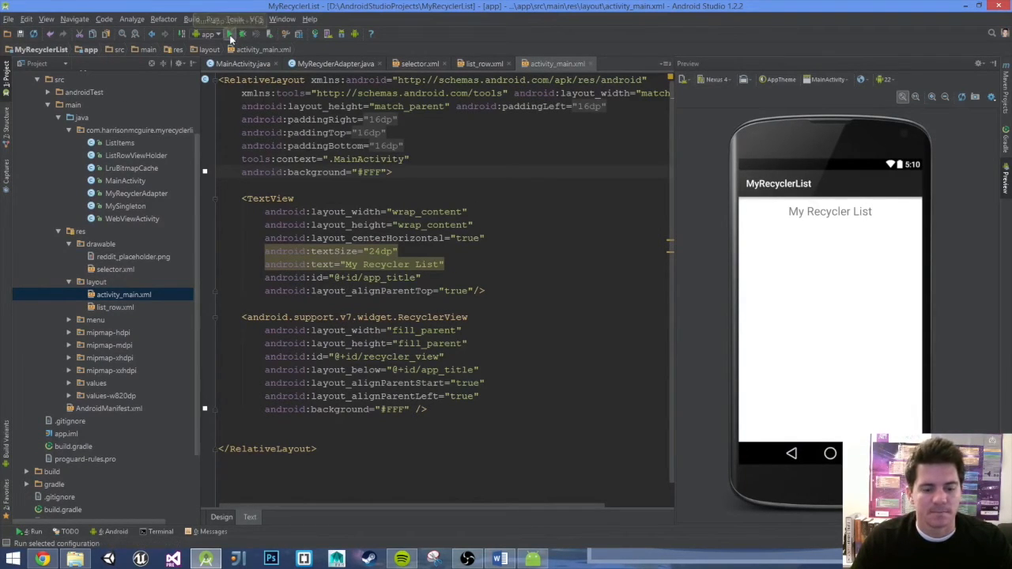
Run MyRecyclerList on the Emulator Nexus 5 API 21 device.
{"action": "left_click", "coordinate": [229, 34]}
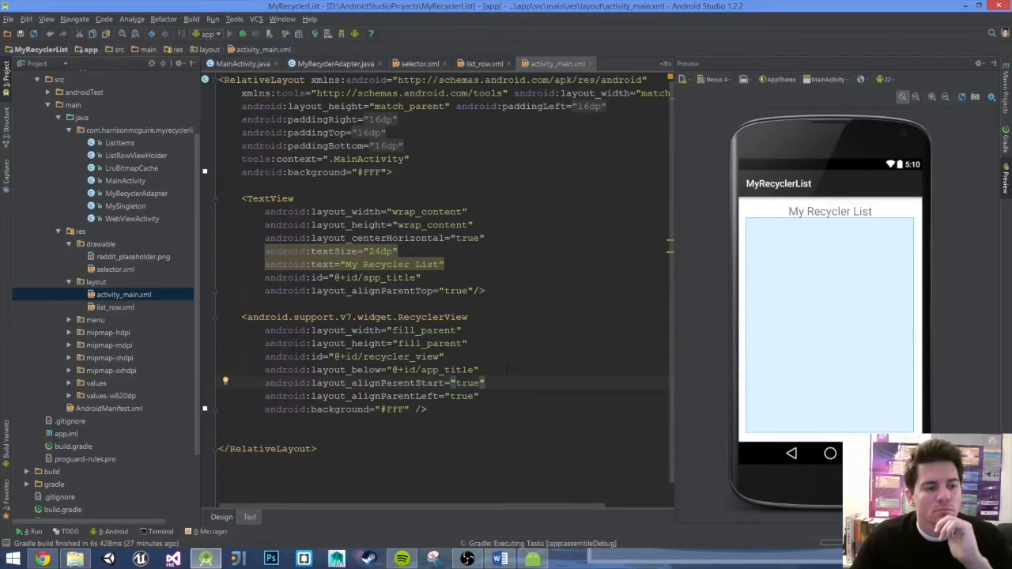
{"action": "left_click", "coordinate": [228, 34]}
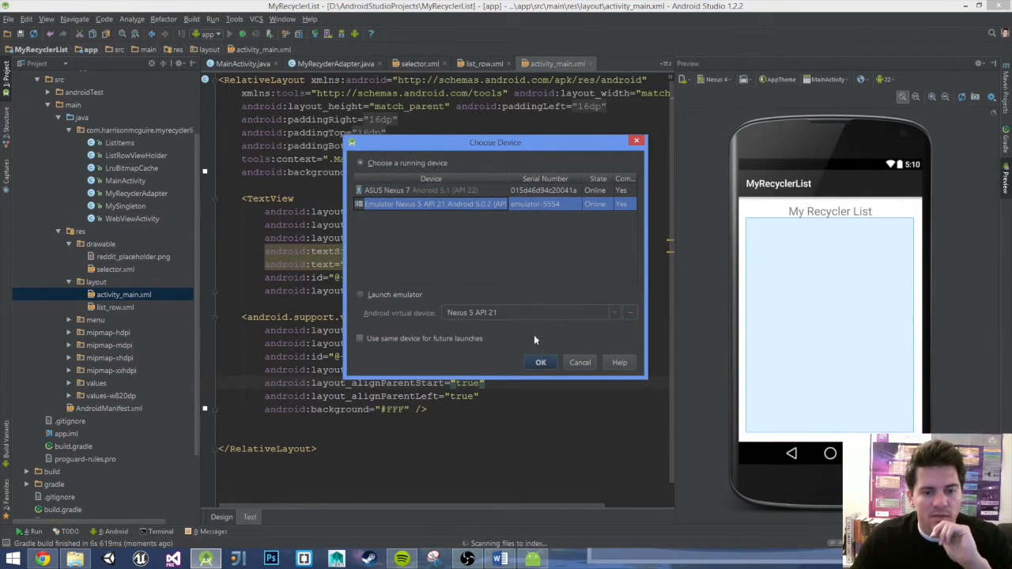
{"action": "left_click", "coordinate": [540, 362]}
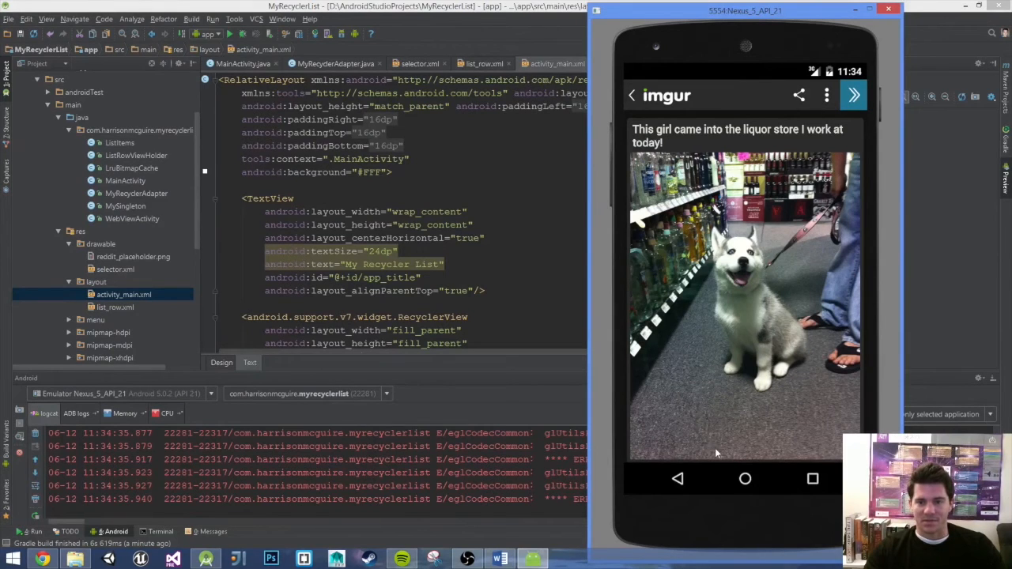
Go back from the imgur post to the feed and scroll down through the Reddit rows.
{"action": "left_click", "coordinate": [677, 478]}
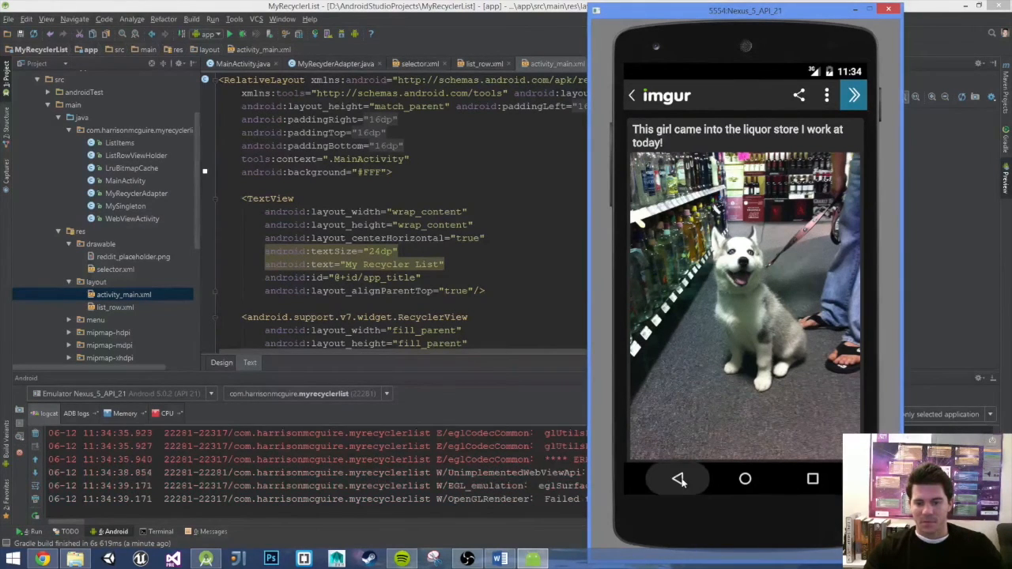
{"action": "left_click", "coordinate": [677, 478]}
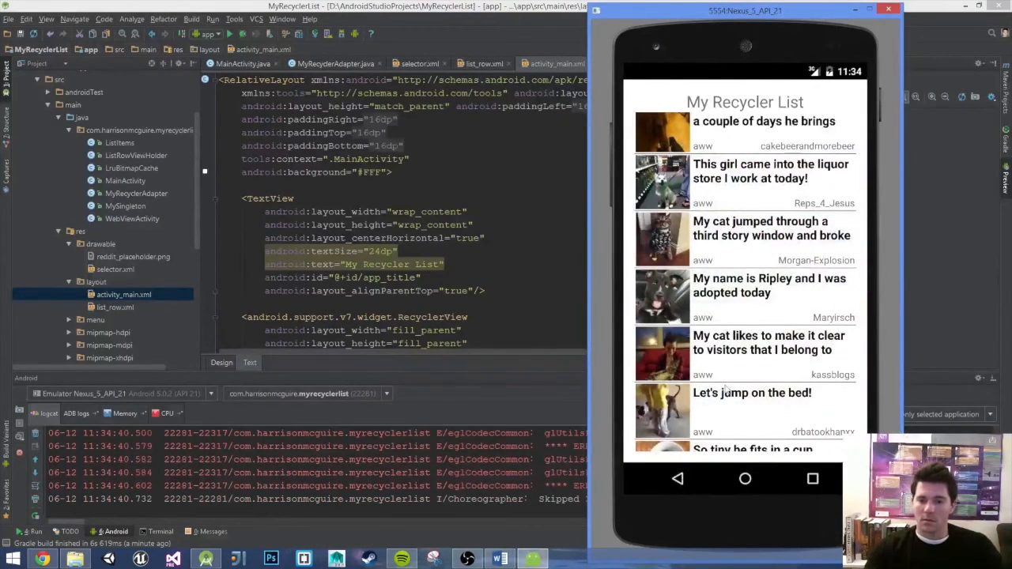
{"action": "scroll", "scroll_direction": "down", "scroll_amount": 3}
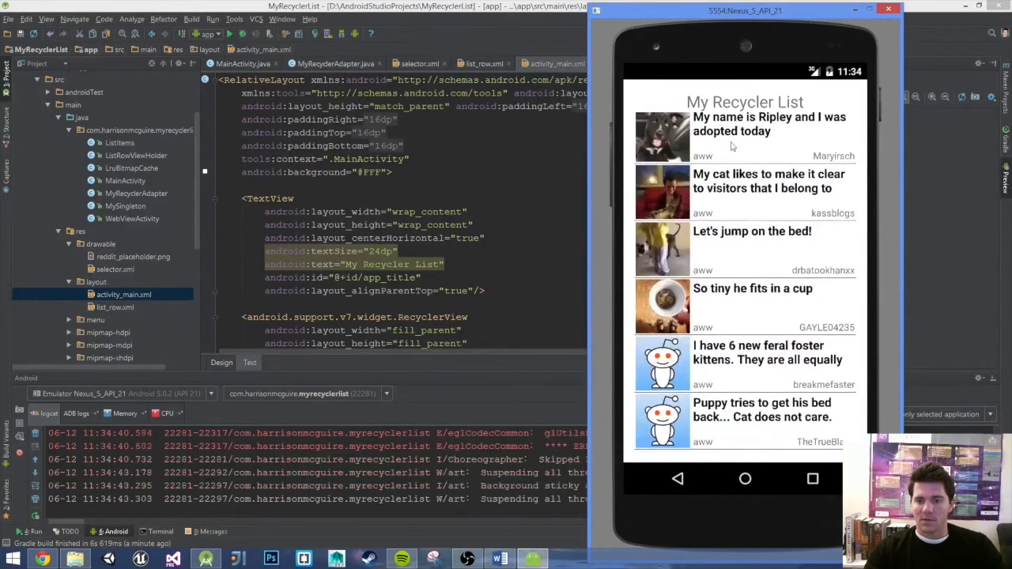
{"action": "scroll", "scroll_direction": "down", "scroll_amount": 3}
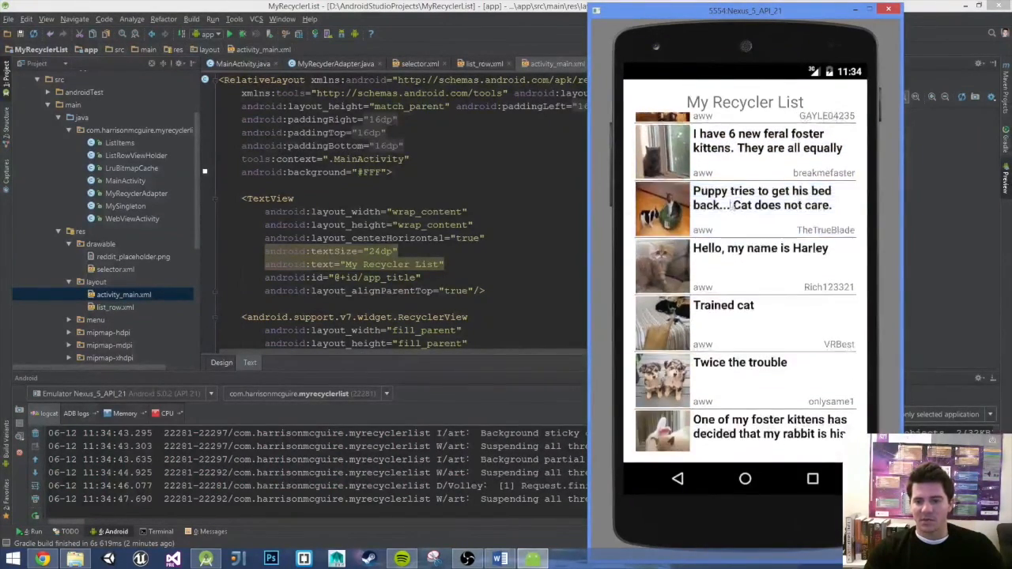
{"action": "scroll", "scroll_direction": "down", "scroll_amount": 3}
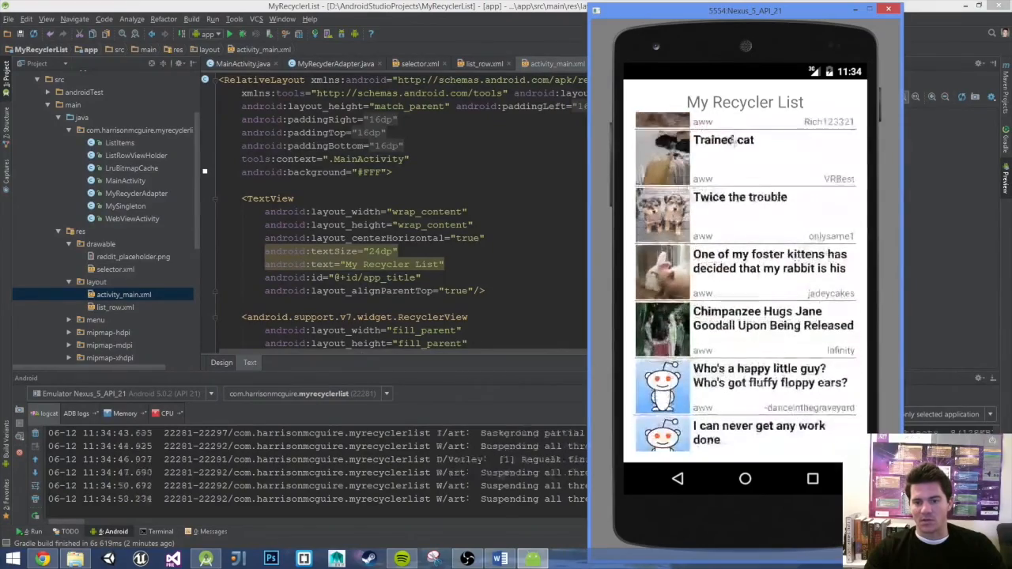
{"action": "scroll", "scroll_direction": "down", "scroll_amount": 3}
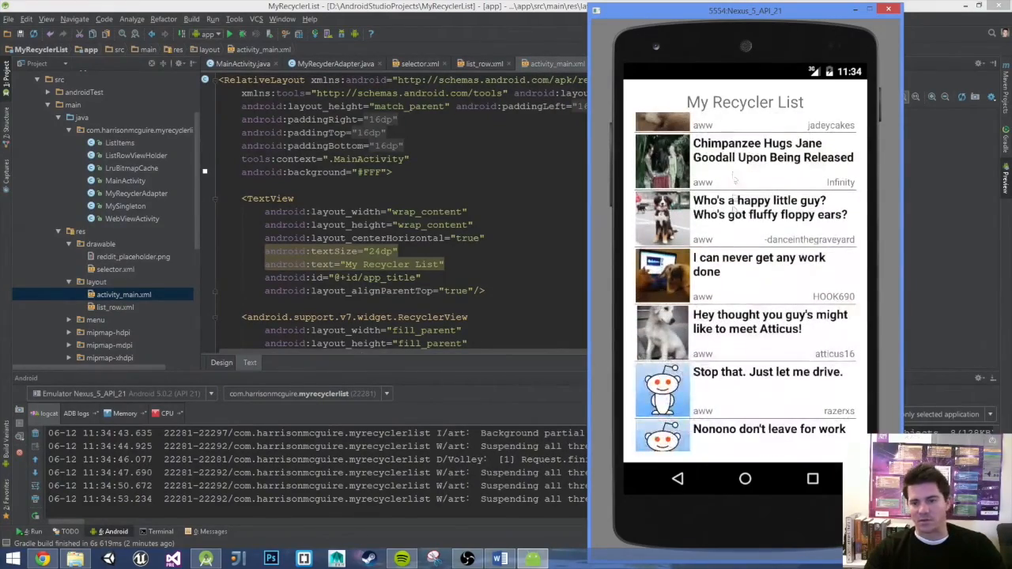